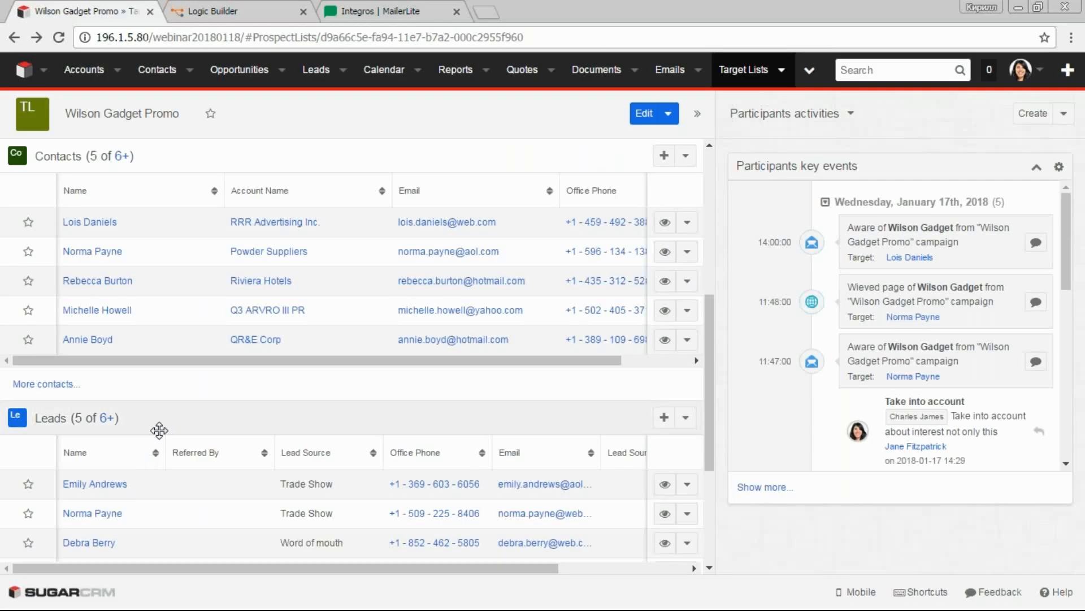
pyautogui.moveTo(168, 430)
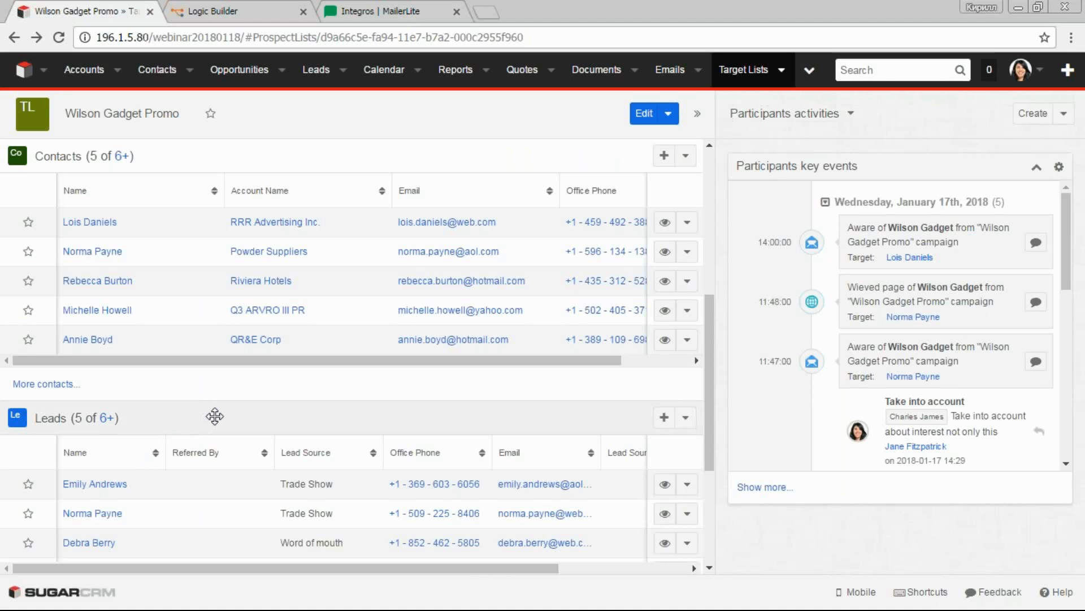
pyautogui.moveTo(223, 410)
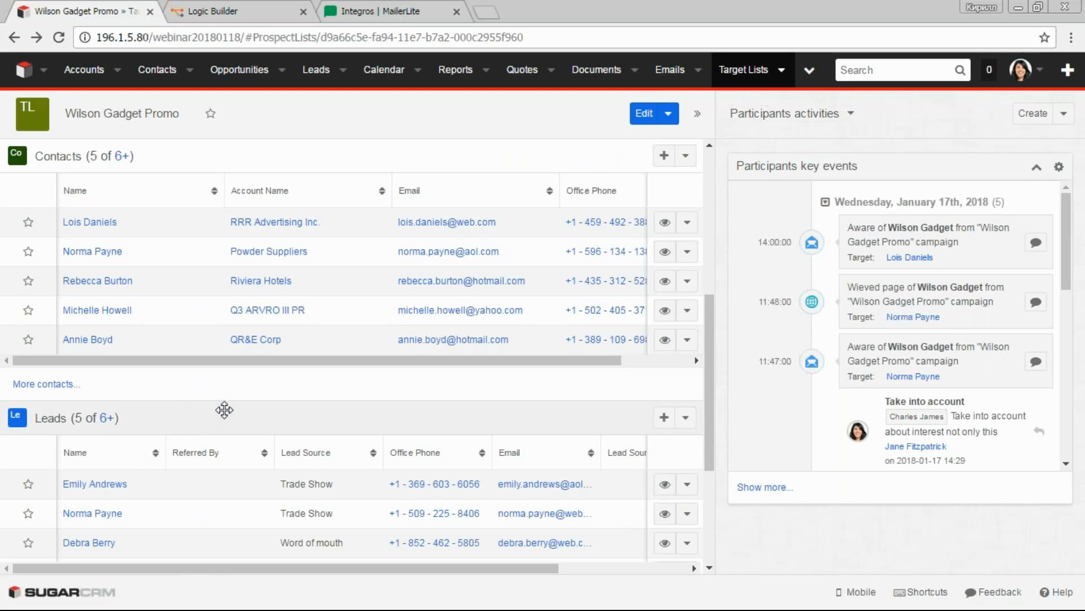
pyautogui.moveTo(305, 386)
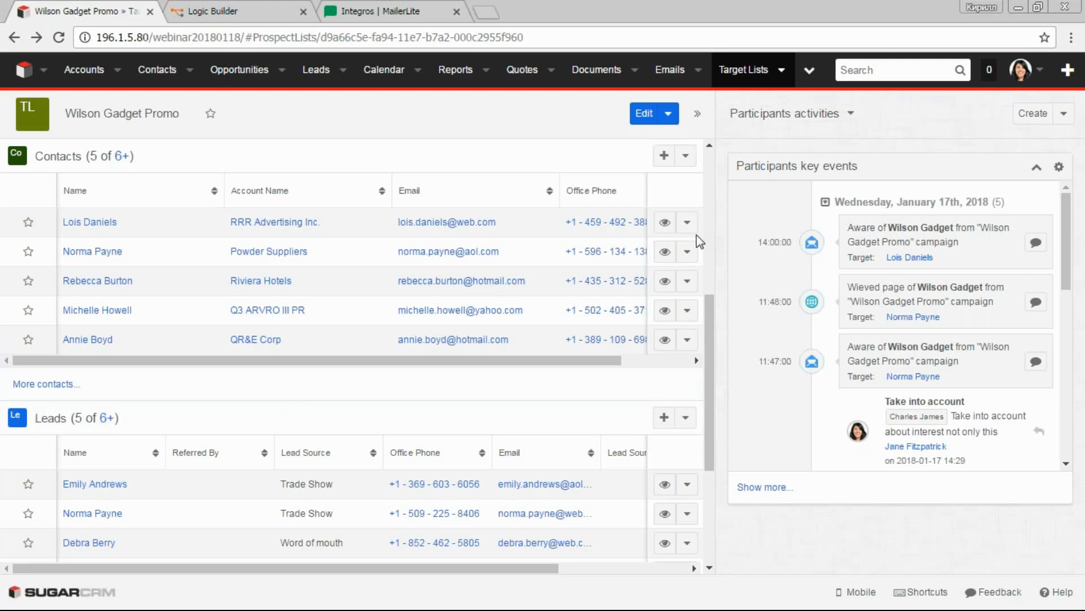
pyautogui.moveTo(688, 226)
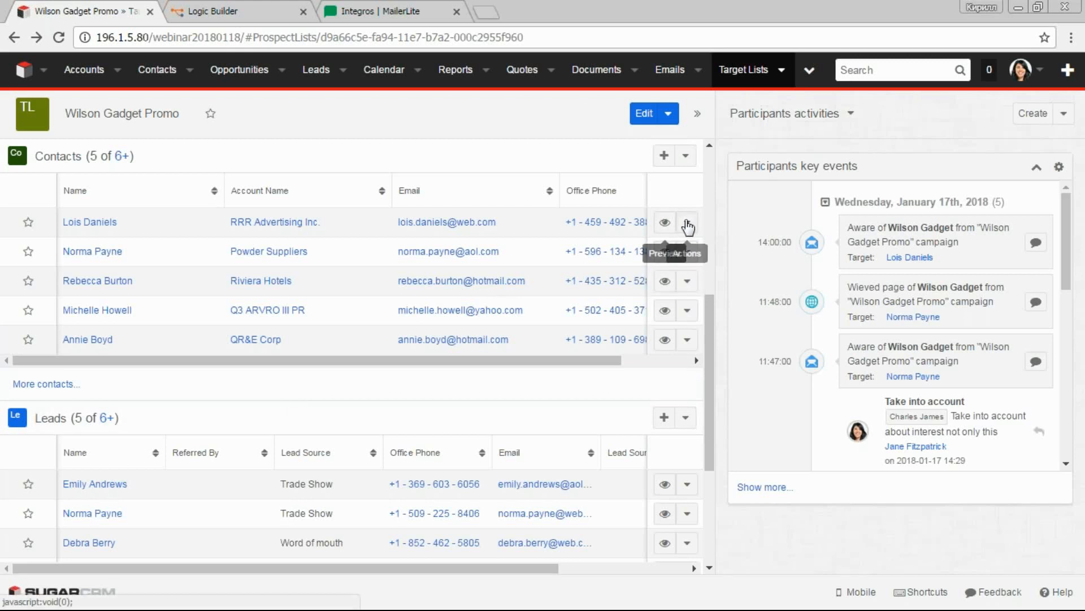
pyautogui.moveTo(650, 270)
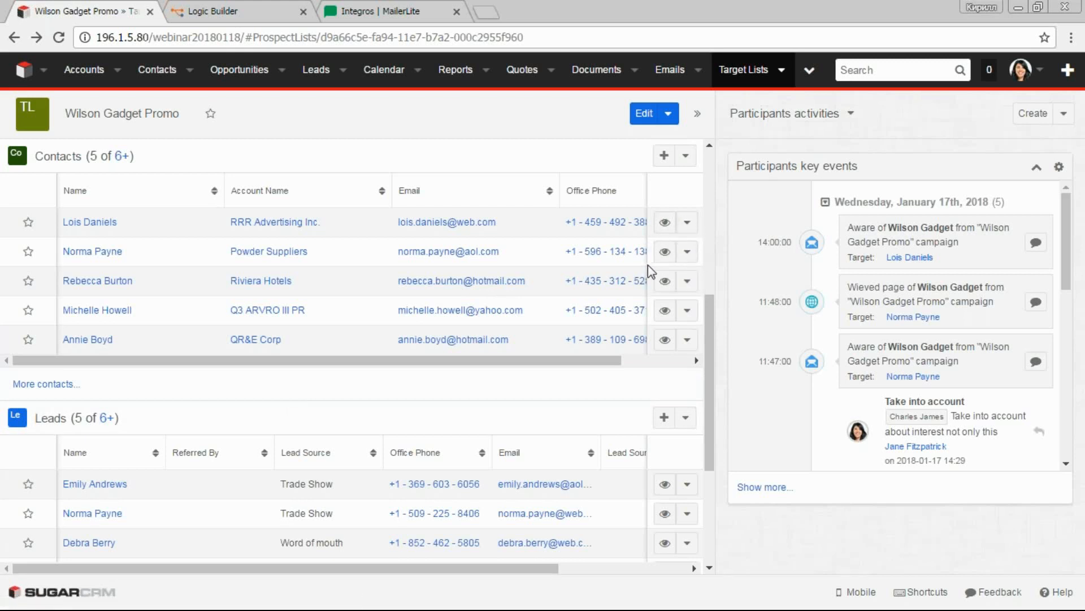
# Review the Wilson Gadget Promo target list, then switch to the Logic Builder workspace.
pyautogui.click(687, 222)
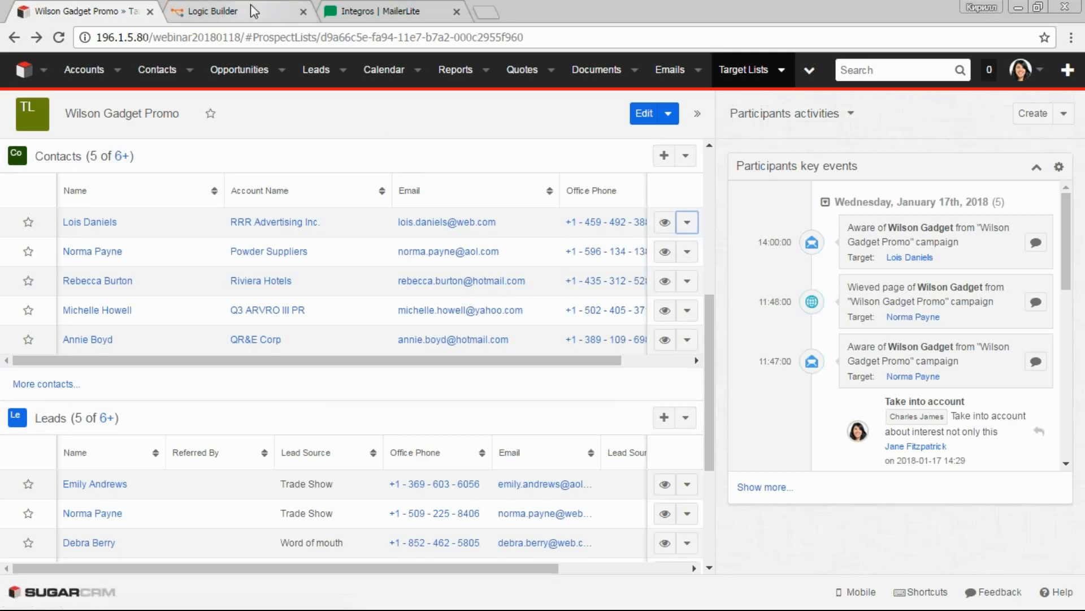
pyautogui.click(207, 12)
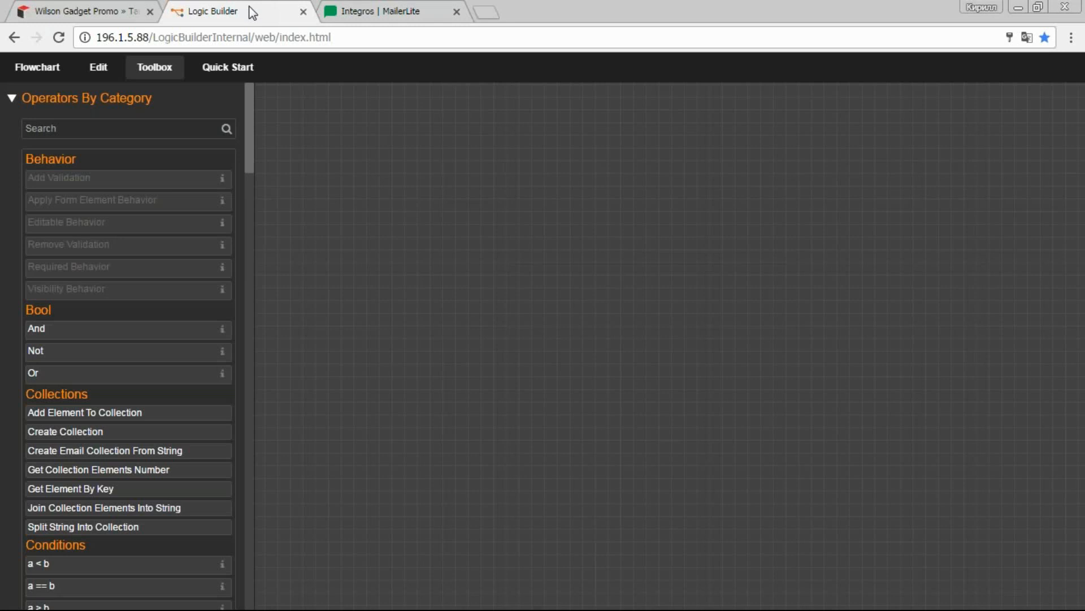
pyautogui.moveTo(454, 243)
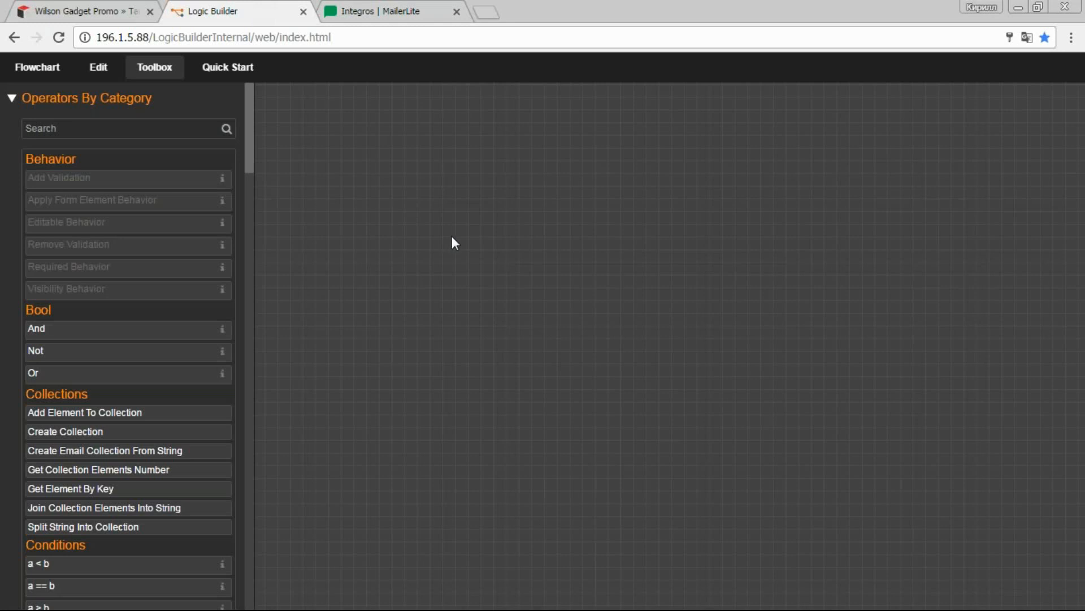
pyautogui.moveTo(254, 142)
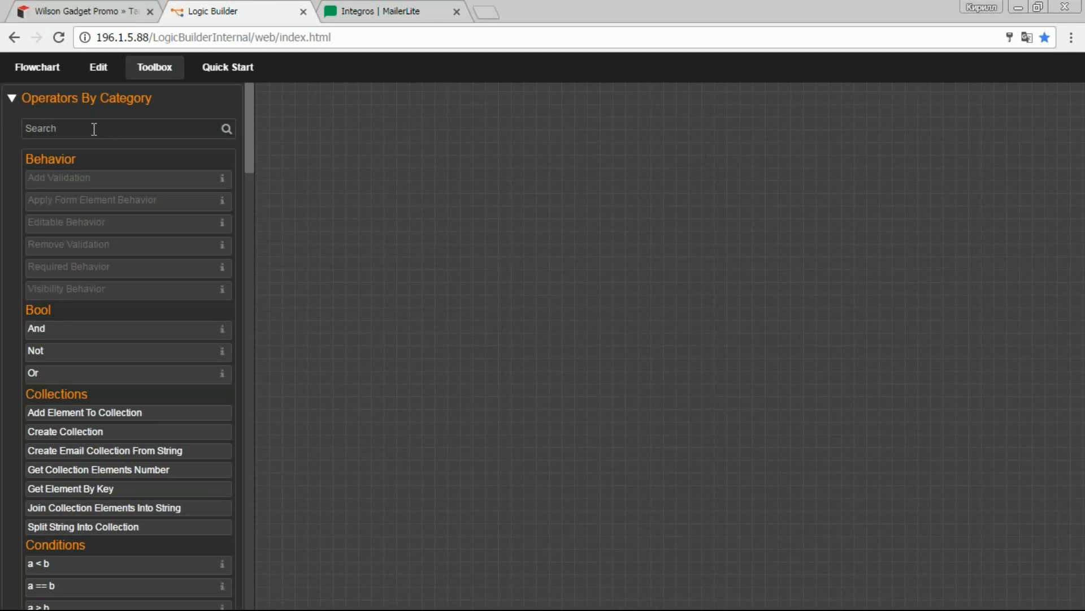
# Add an On Data Change trigger for the Cases module firing After Save.
pyautogui.click(121, 129)
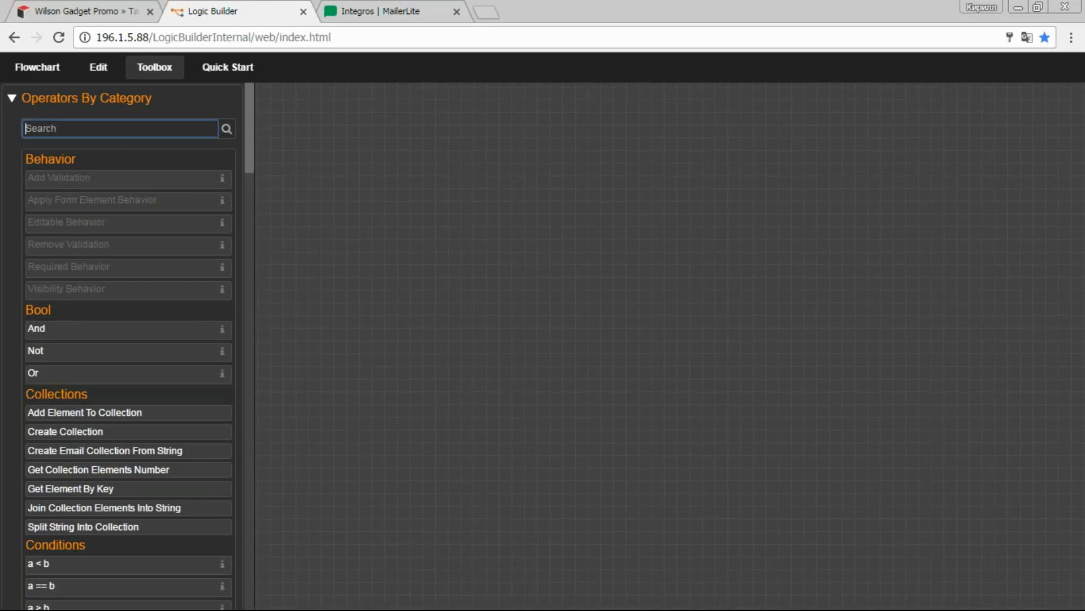
pyautogui.write('on')
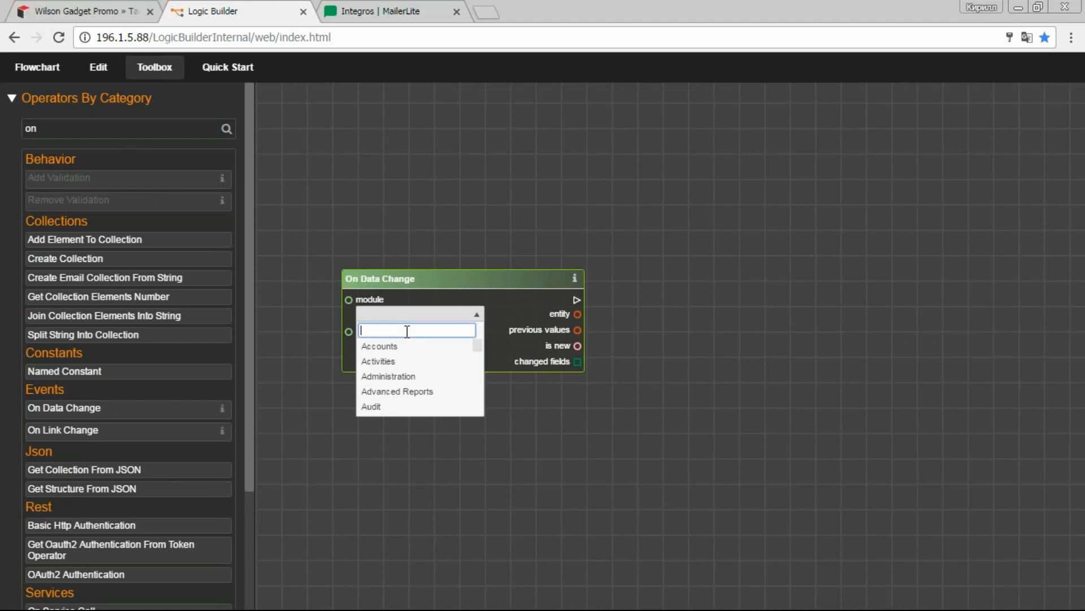
pyautogui.write('c')
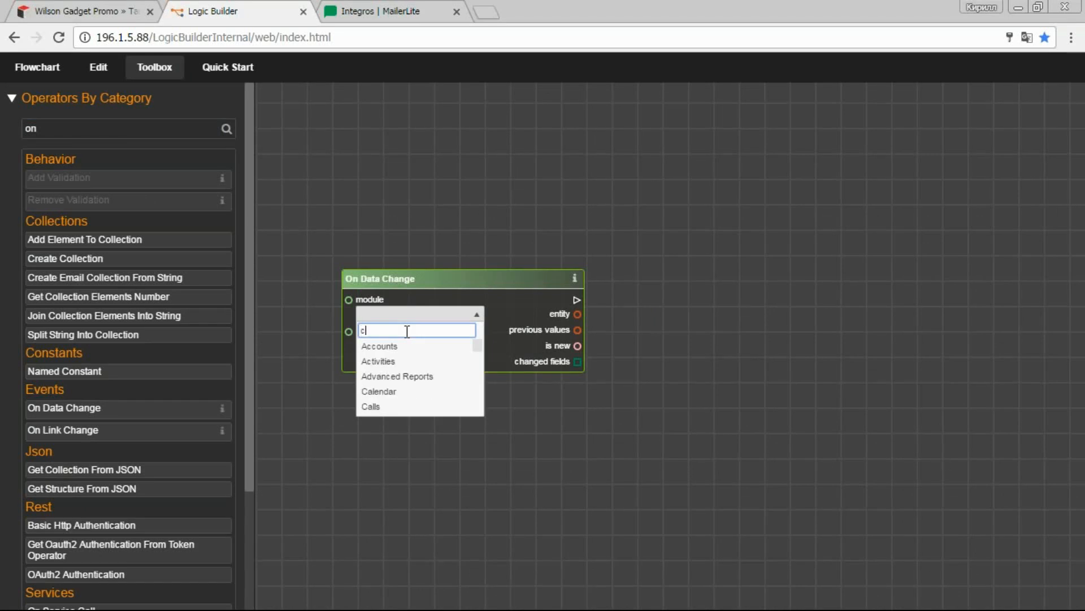
pyautogui.write('as')
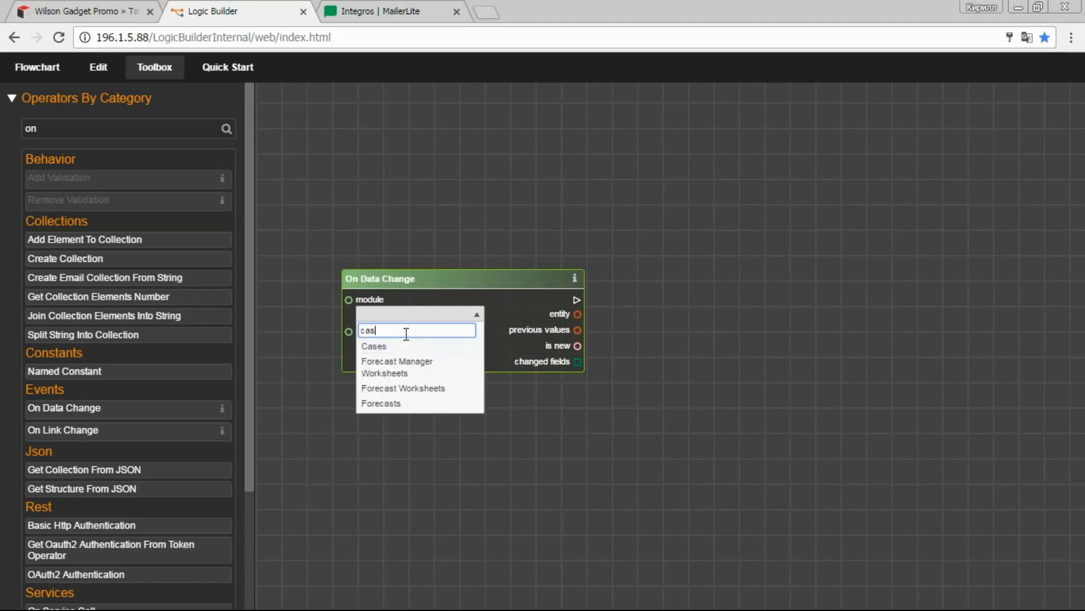
pyautogui.click(374, 346)
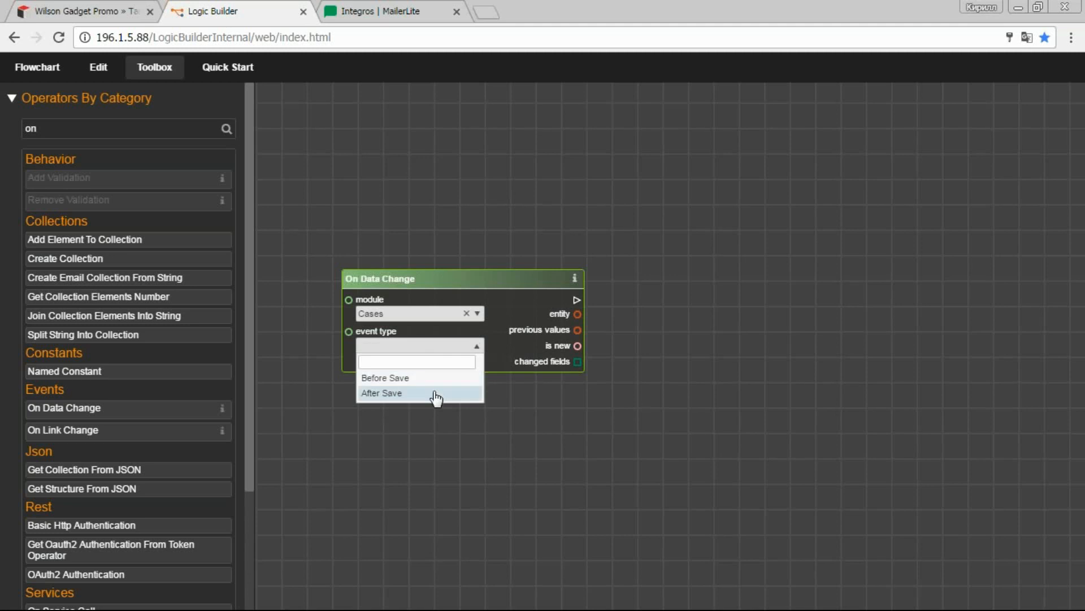
pyautogui.click(382, 392)
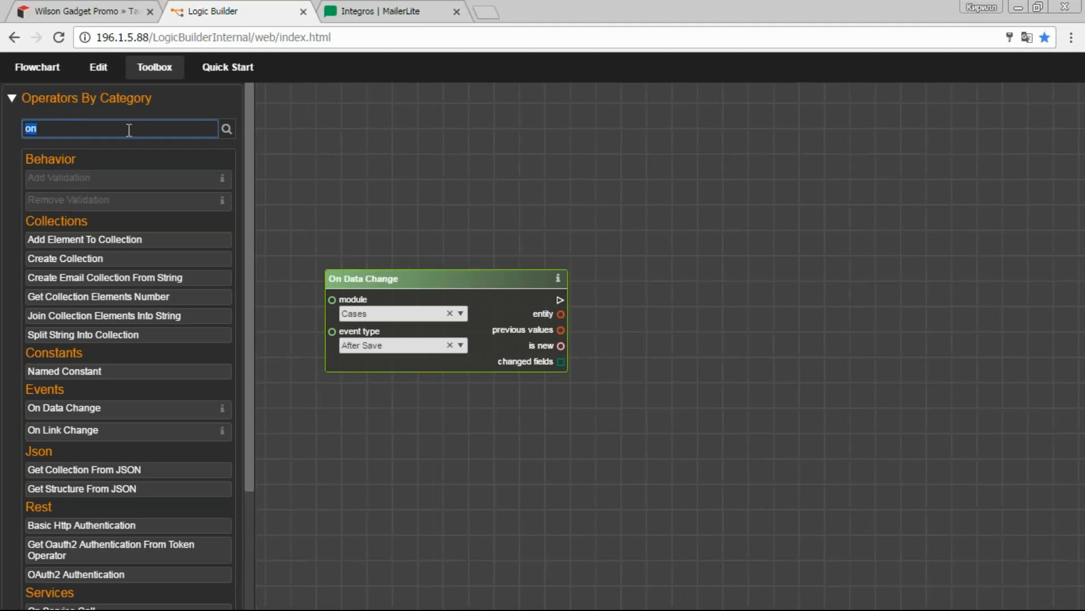
pyautogui.write('br')
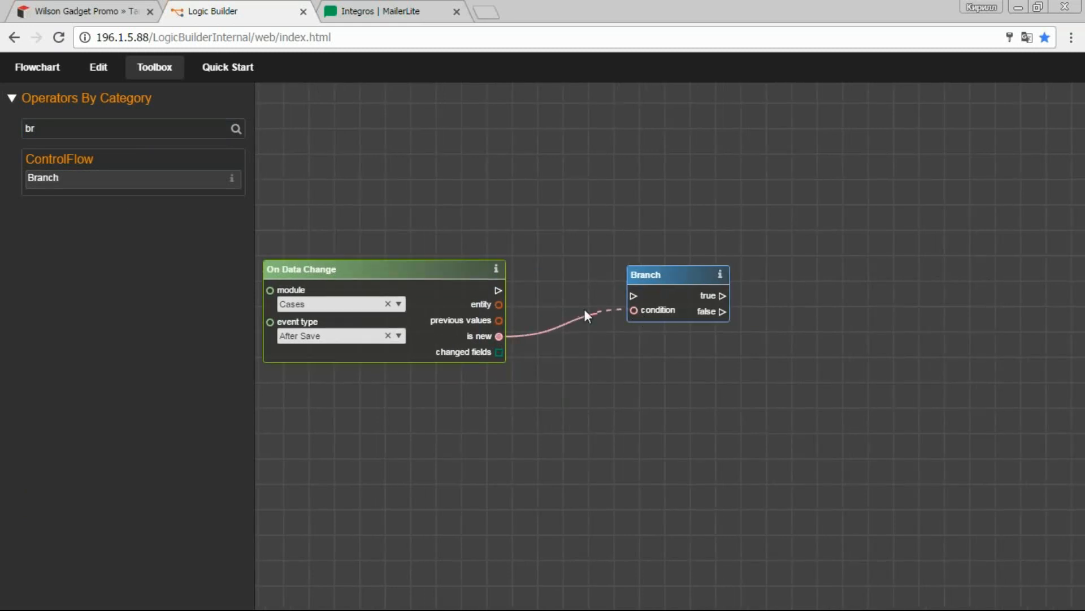
# Wire is new into a Branch whose true path retrieves related entities via link contacts.
pyautogui.moveTo(499, 290); pyautogui.dragTo(632, 296)
pyautogui.write('e')
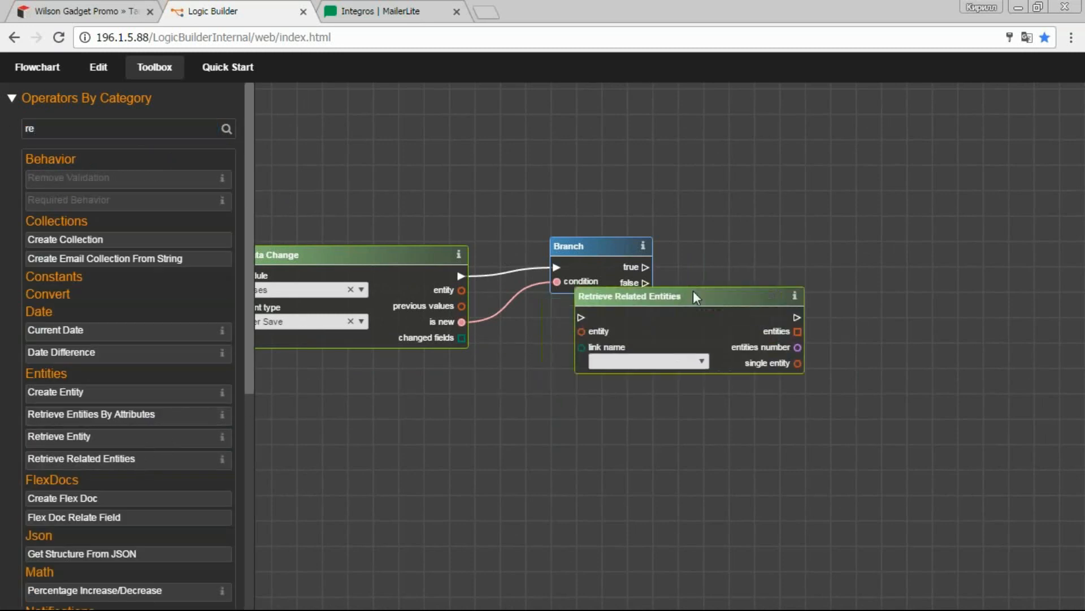
pyautogui.moveTo(696, 297); pyautogui.dragTo(817, 238)
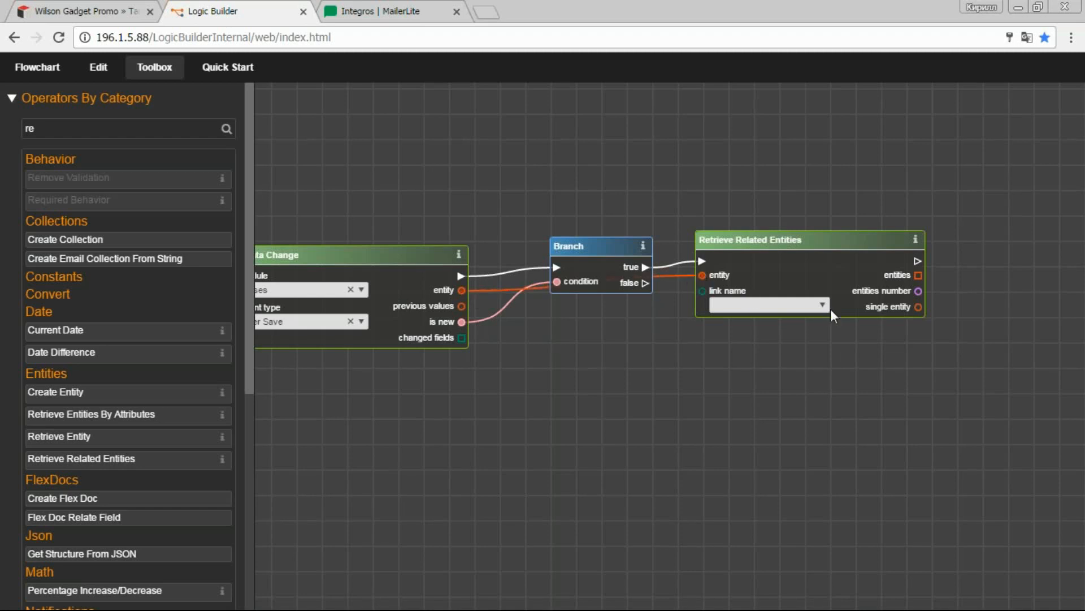
pyautogui.write('co')
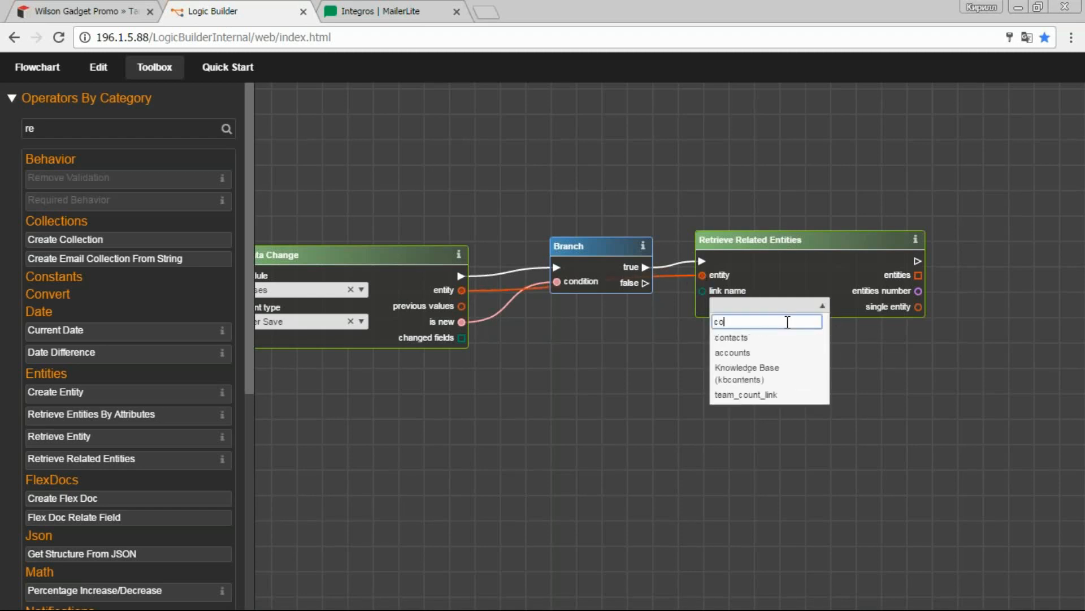
pyautogui.click(731, 338)
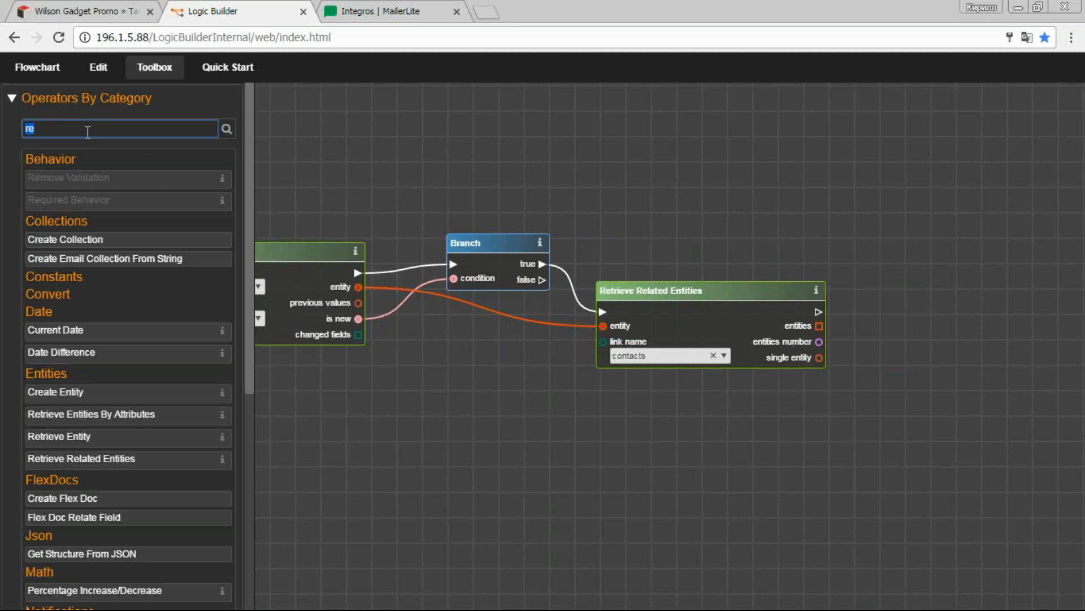
pyautogui.write('en')
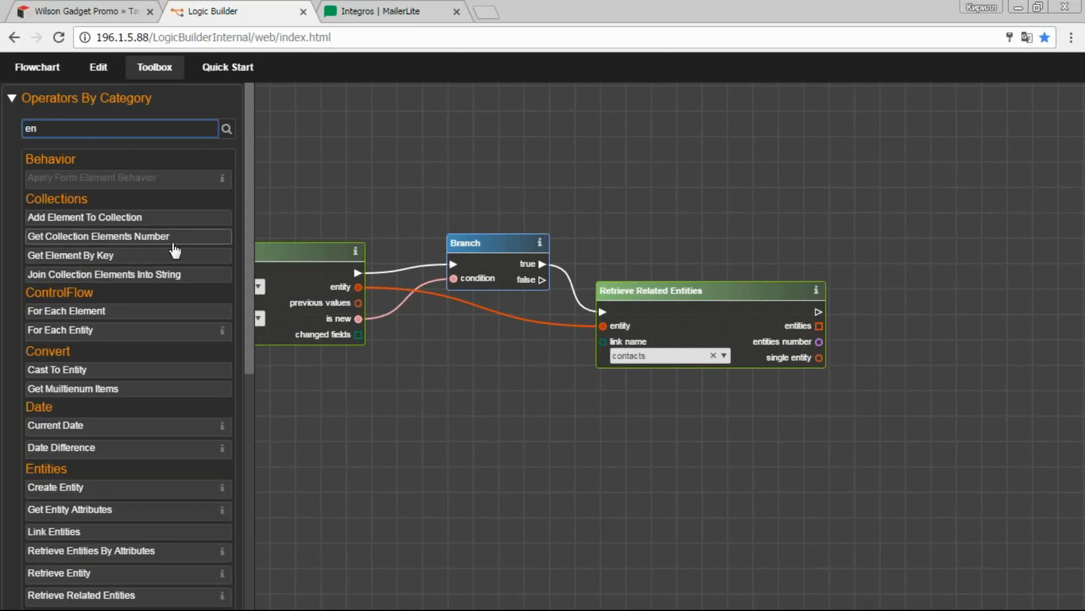
pyautogui.moveTo(125, 511)
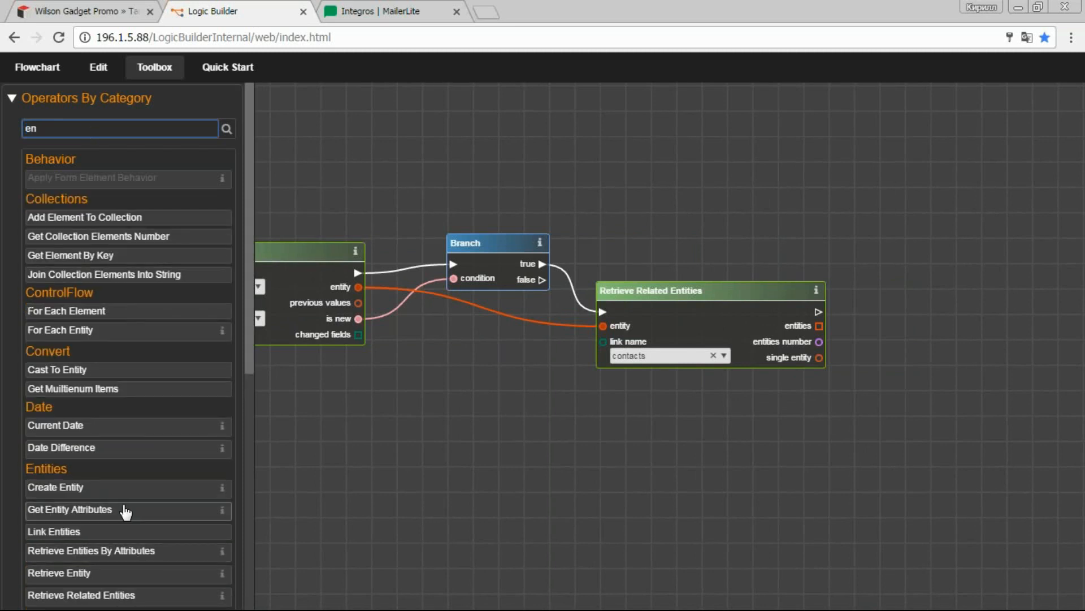
pyautogui.moveTo(139, 558)
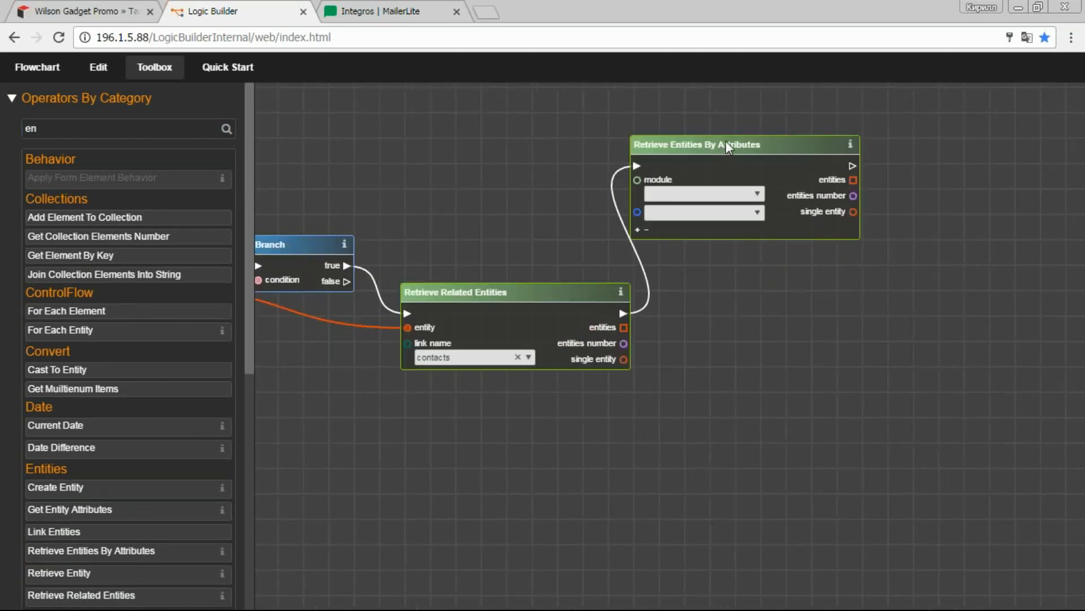
# Set the entity lookup to search the Target Lists module by name.
pyautogui.click(703, 194)
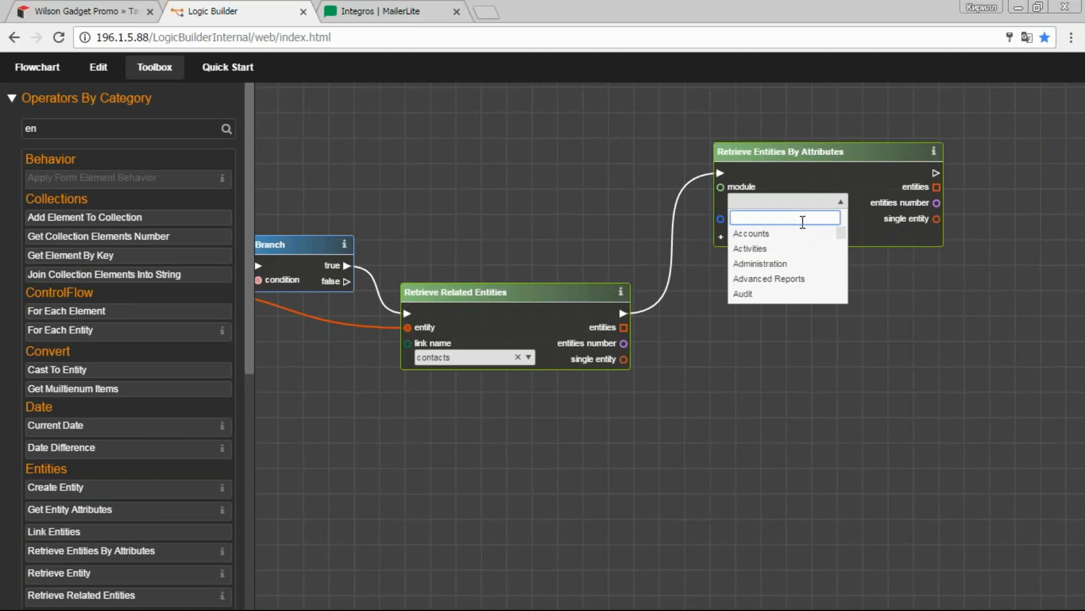
pyautogui.write('tra')
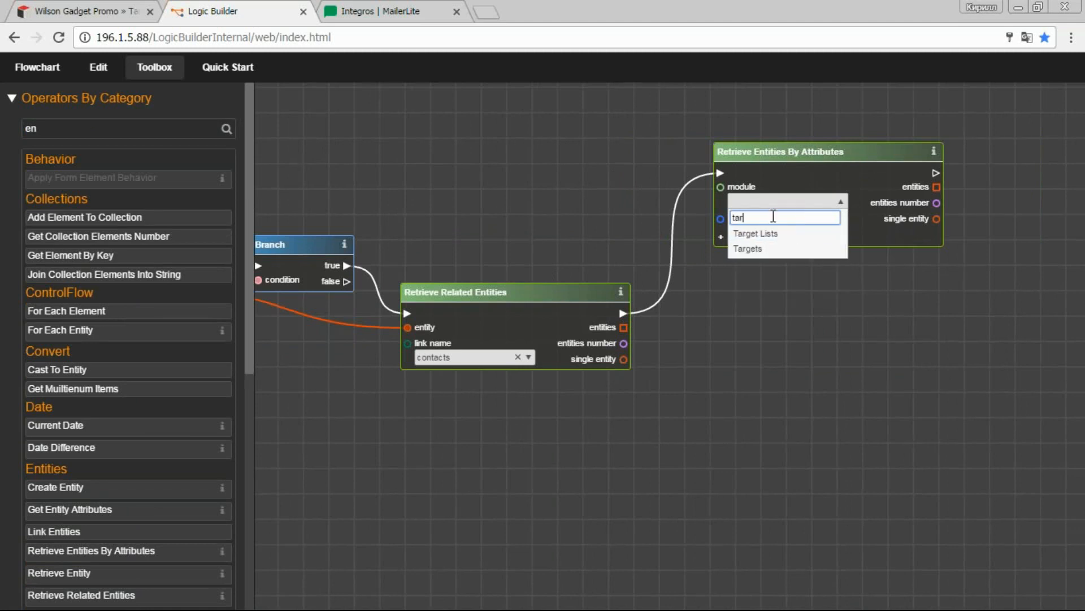
pyautogui.click(755, 233)
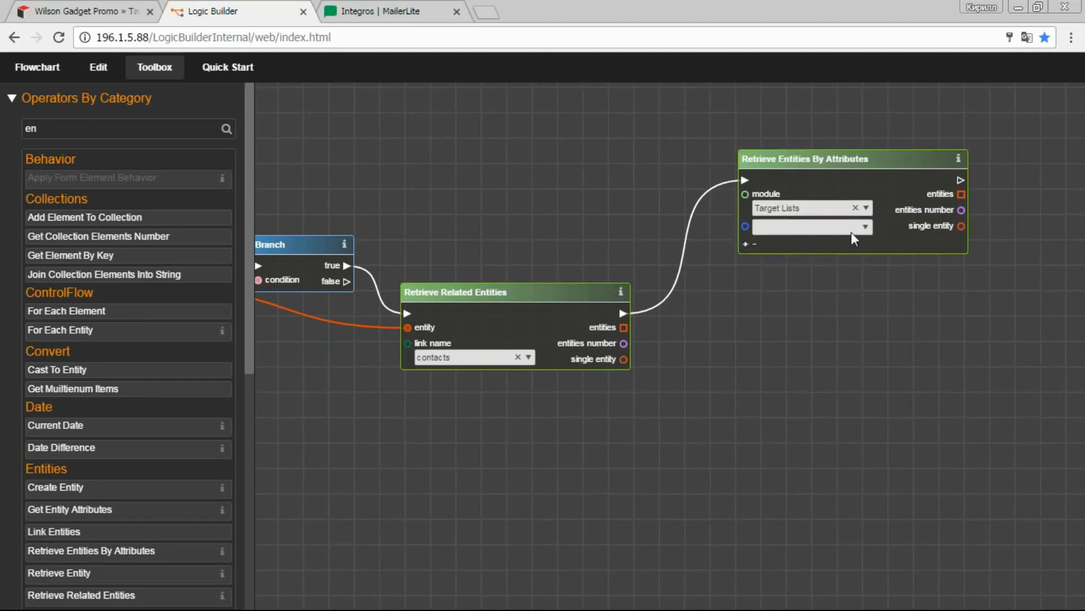
pyautogui.click(810, 226)
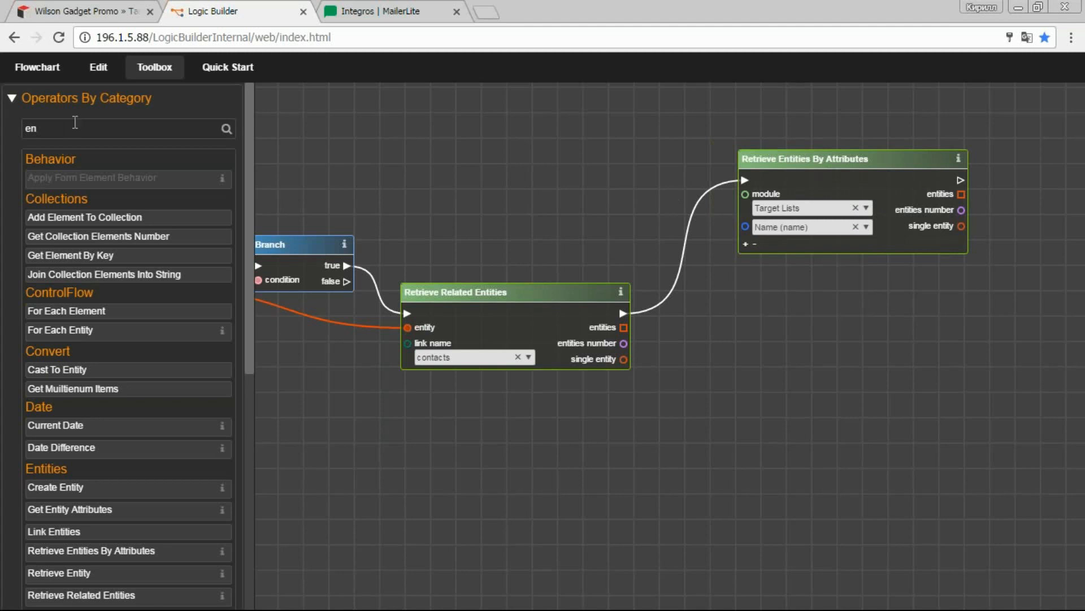
# Feed a String constant 'Wilson Gadget Promo' into the target list name lookup.
pyautogui.write('str')
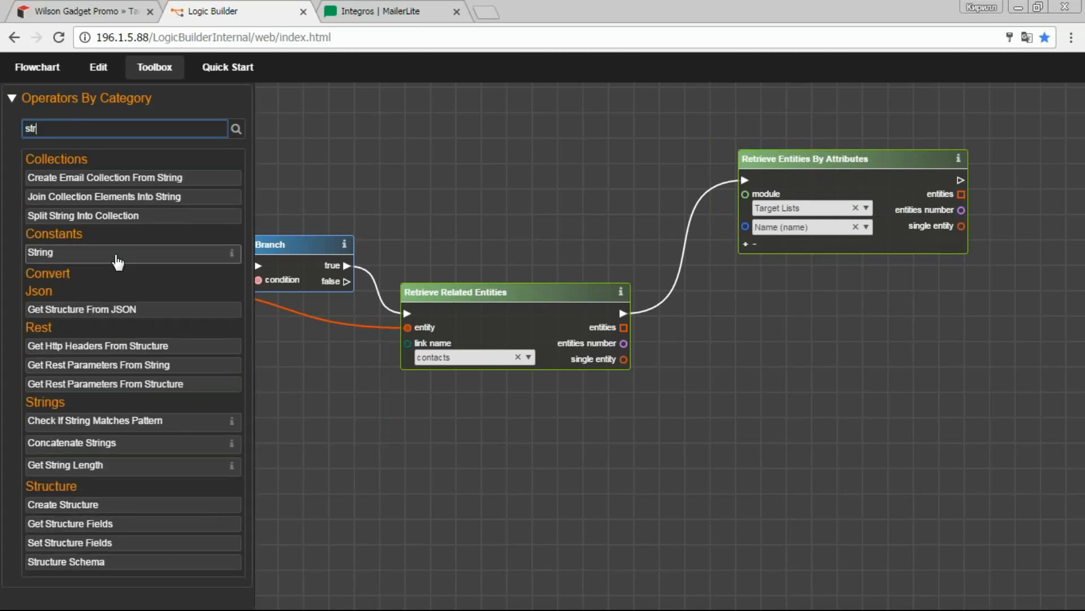
pyautogui.moveTo(40, 252); pyautogui.dragTo(590, 176)
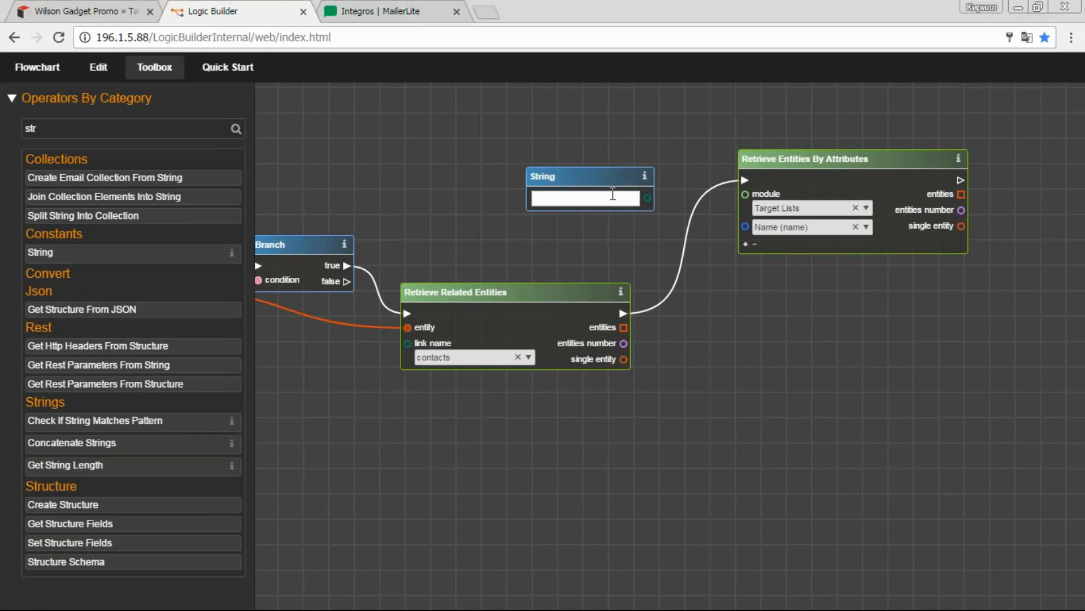
pyautogui.write('Wilson Gadget Promo')
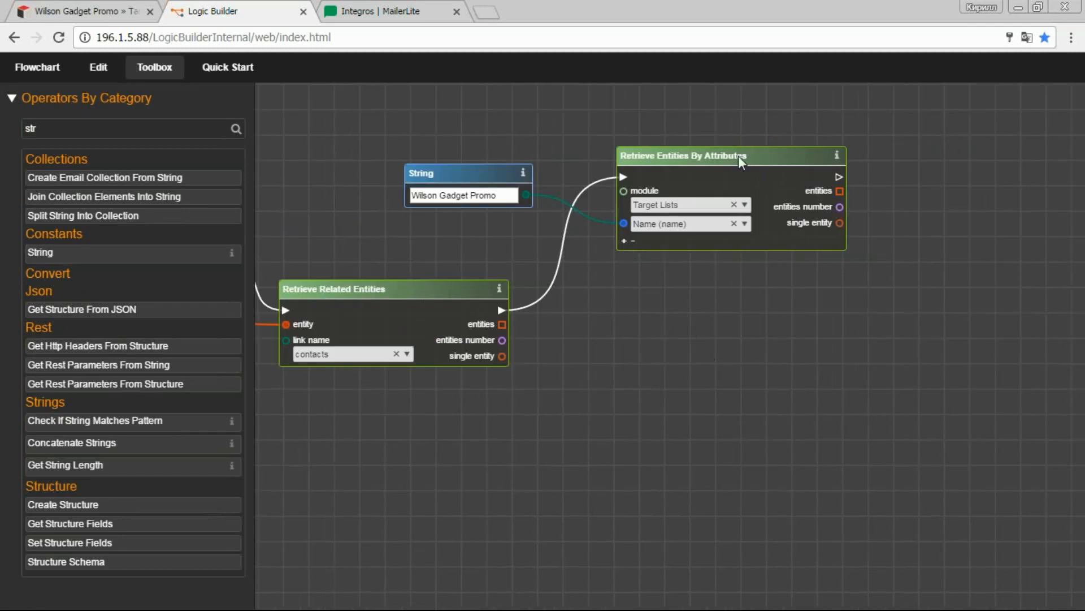
pyautogui.click(124, 129)
pyautogui.write('unl')
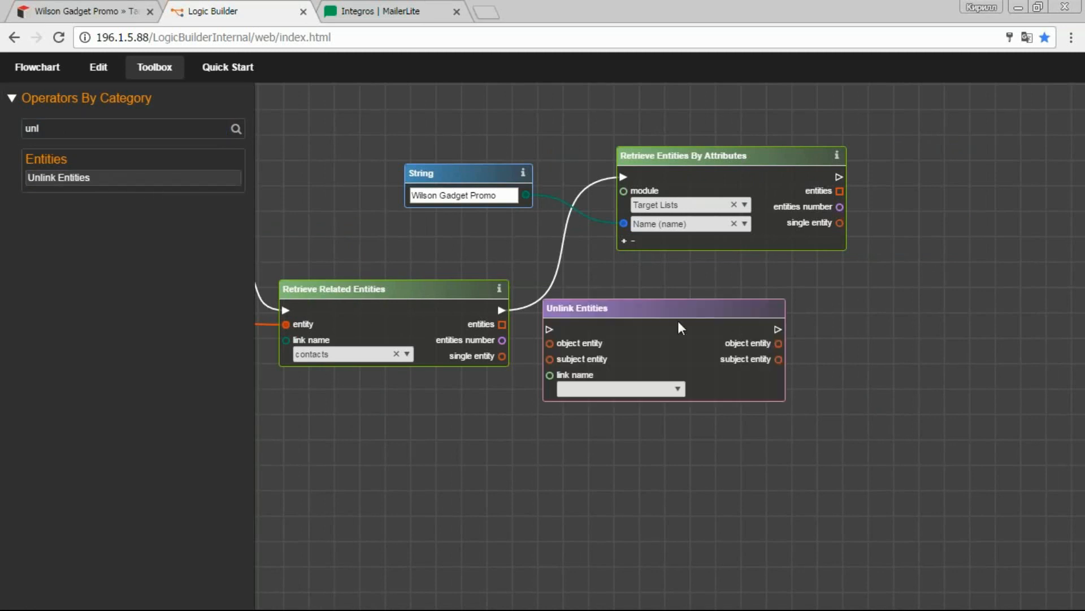
# Position Unlink Entities in the flow and return to the Wilson Gadget Promo list.
pyautogui.moveTo(663, 308); pyautogui.dragTo(990, 268)
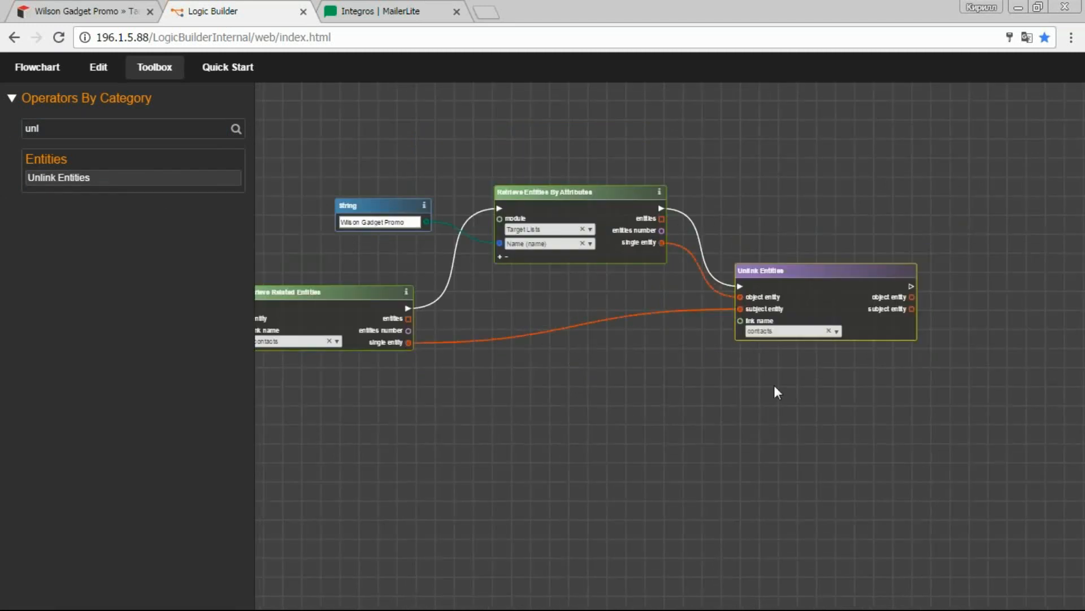
pyautogui.moveTo(617, 383)
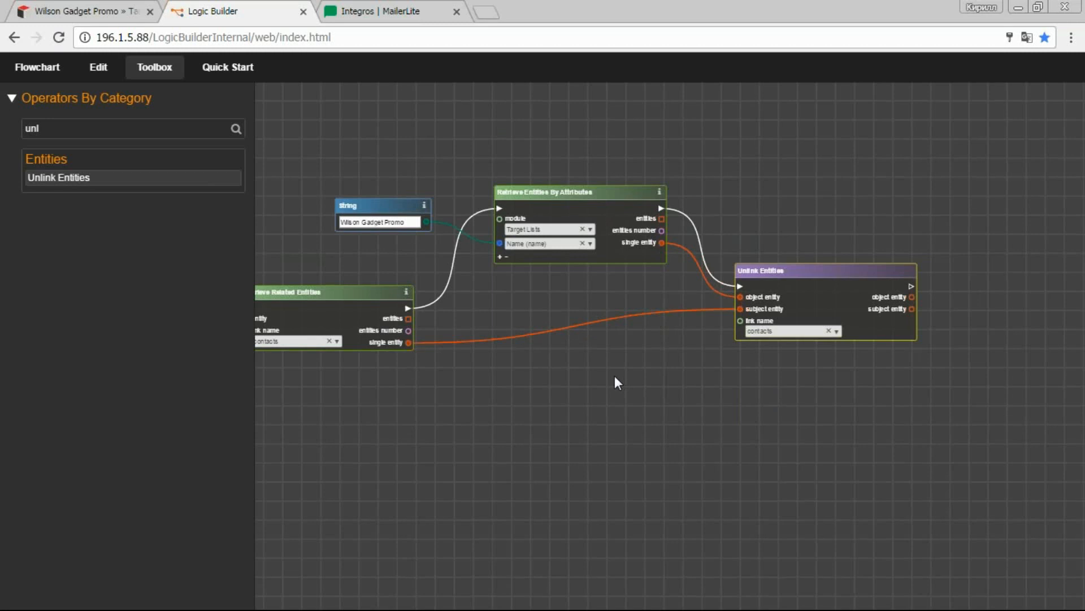
pyautogui.moveTo(509, 370)
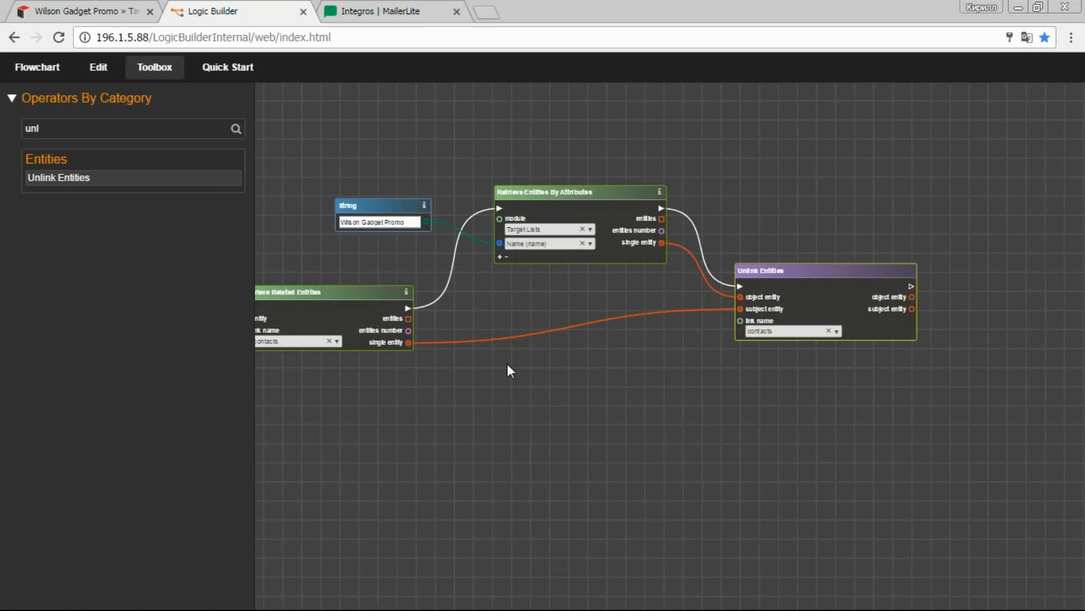
pyautogui.click(80, 11)
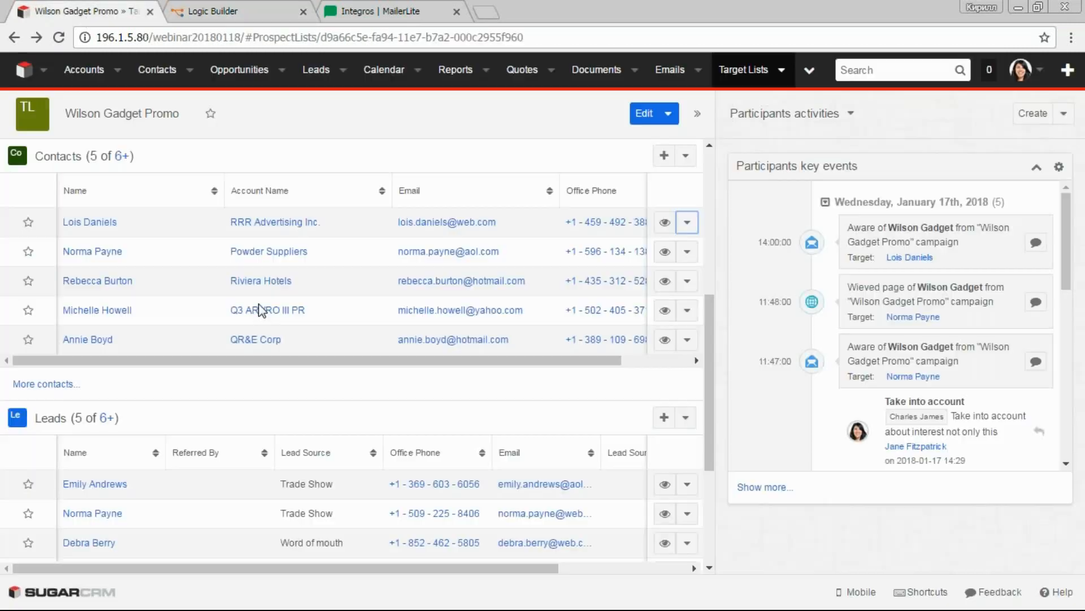
pyautogui.moveTo(89, 221)
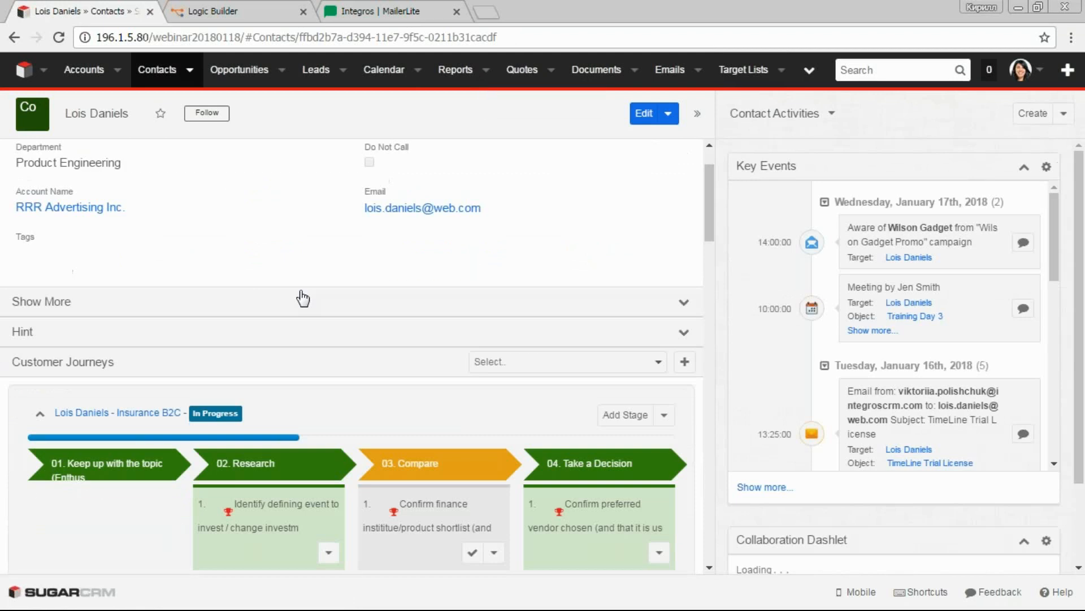
# Create and save a 'New open issue' case from the contact's Cases subpanel.
pyautogui.scroll(-3)
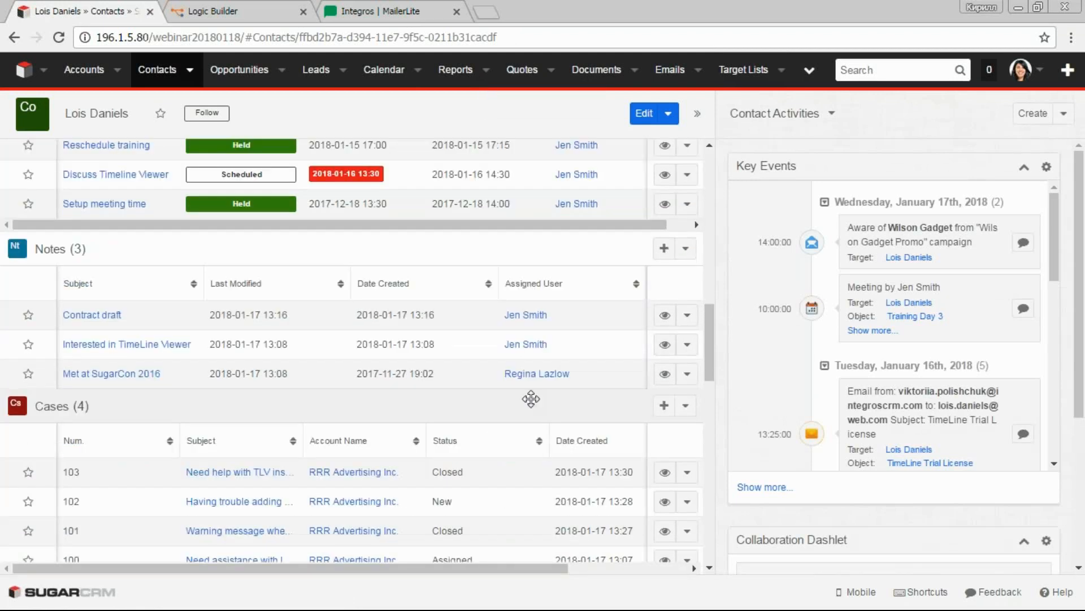
pyautogui.click(644, 113)
pyautogui.write('New')
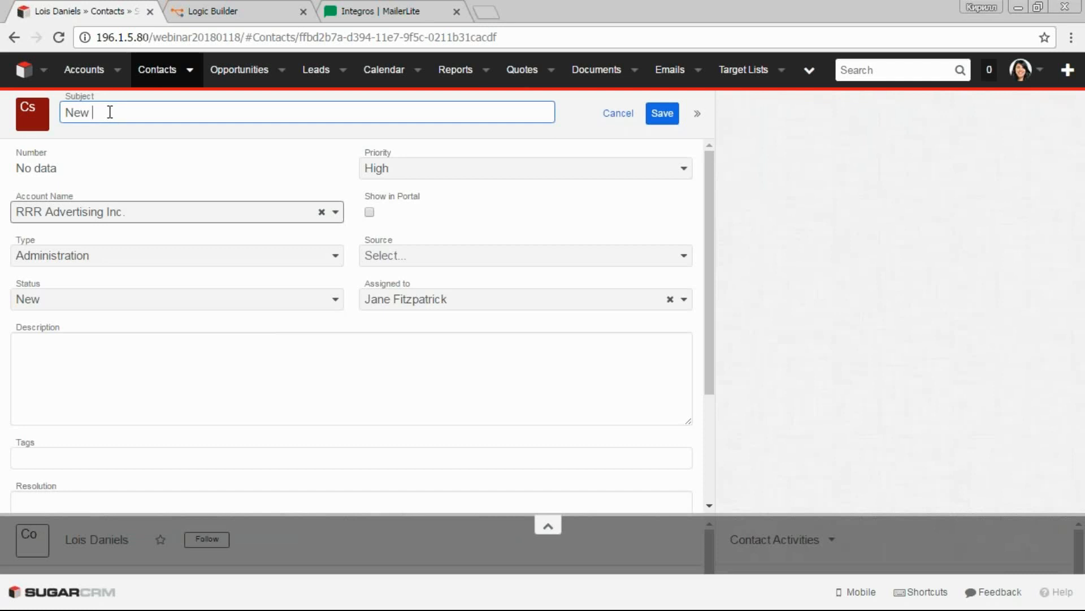
pyautogui.write('open issue')
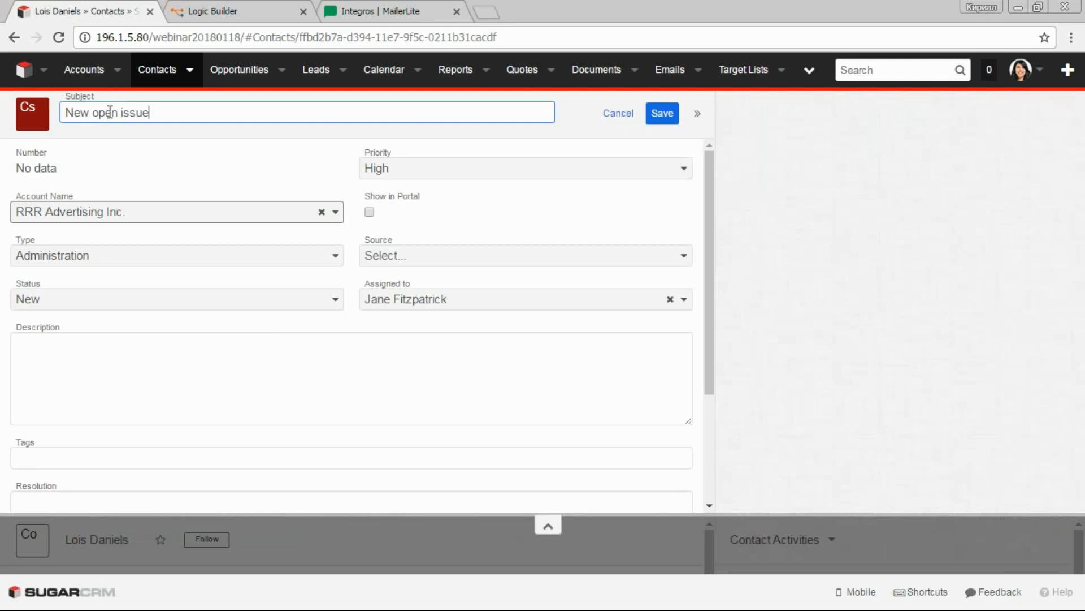
pyautogui.click(661, 113)
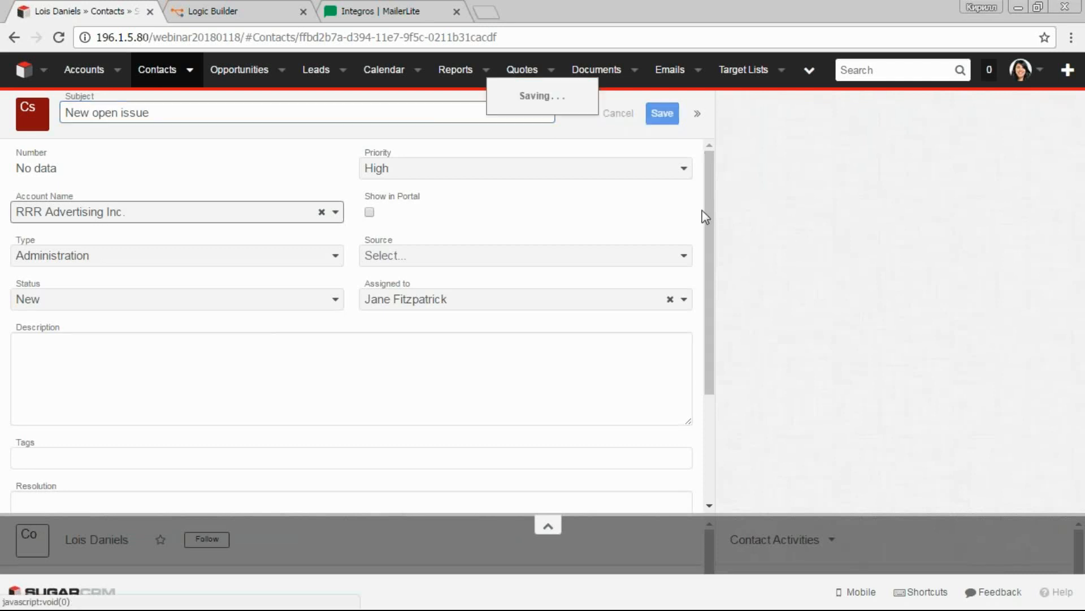
pyautogui.moveTo(574, 289)
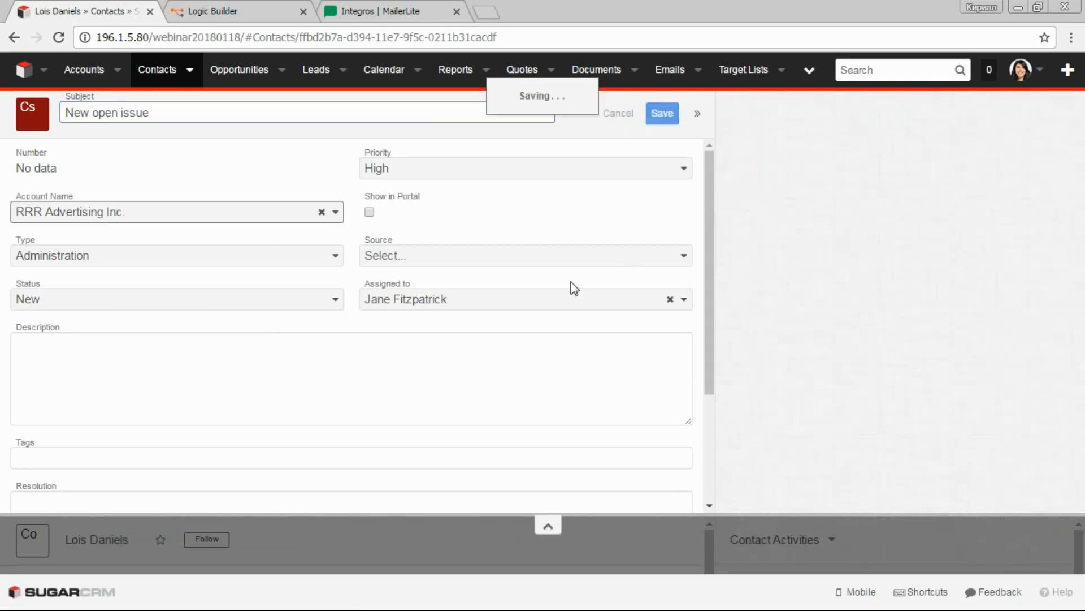
pyautogui.click(661, 113)
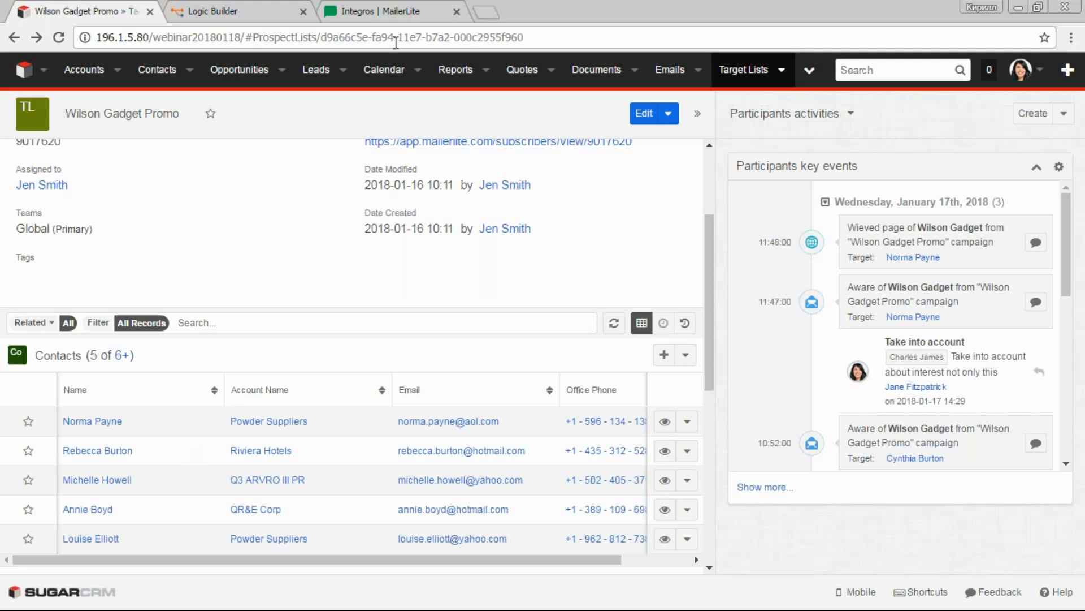
# Switch to the MailerLite Wilson Gadget automation workflow.
pyautogui.click(391, 11)
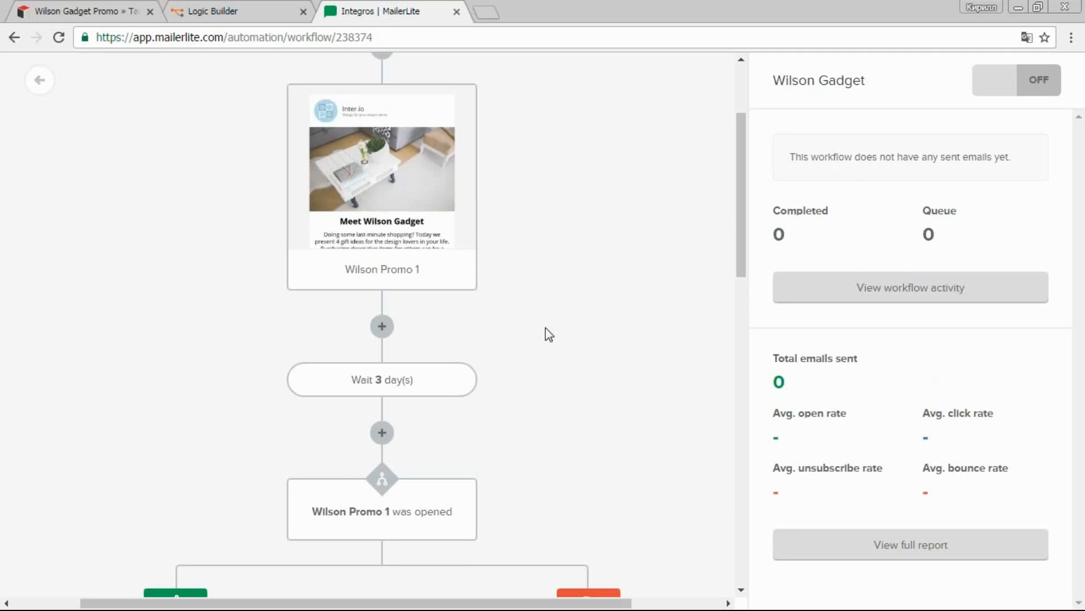
pyautogui.moveTo(558, 336)
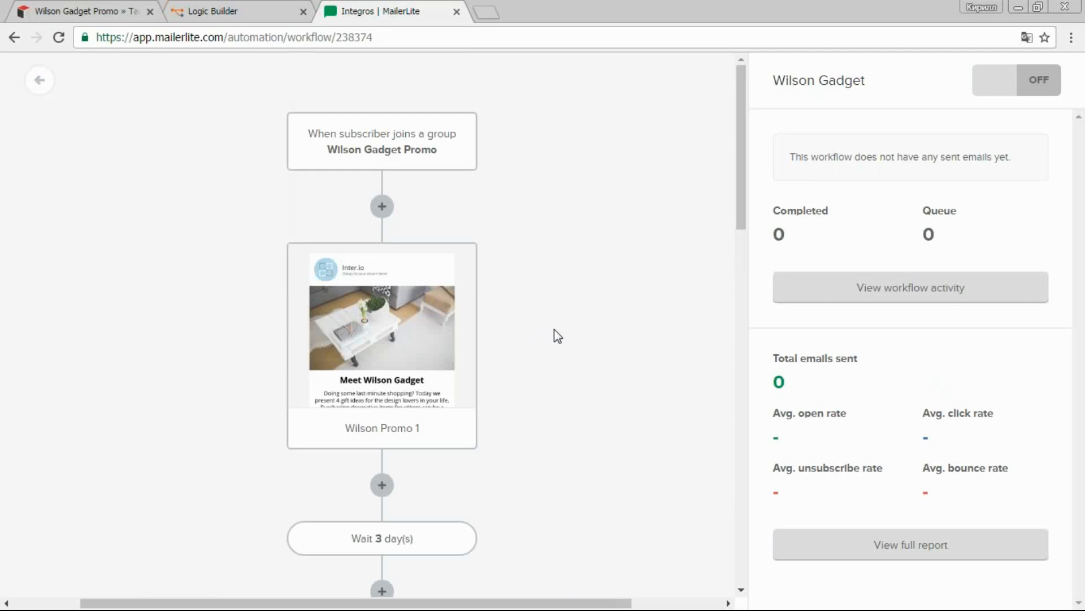
pyautogui.moveTo(554, 275)
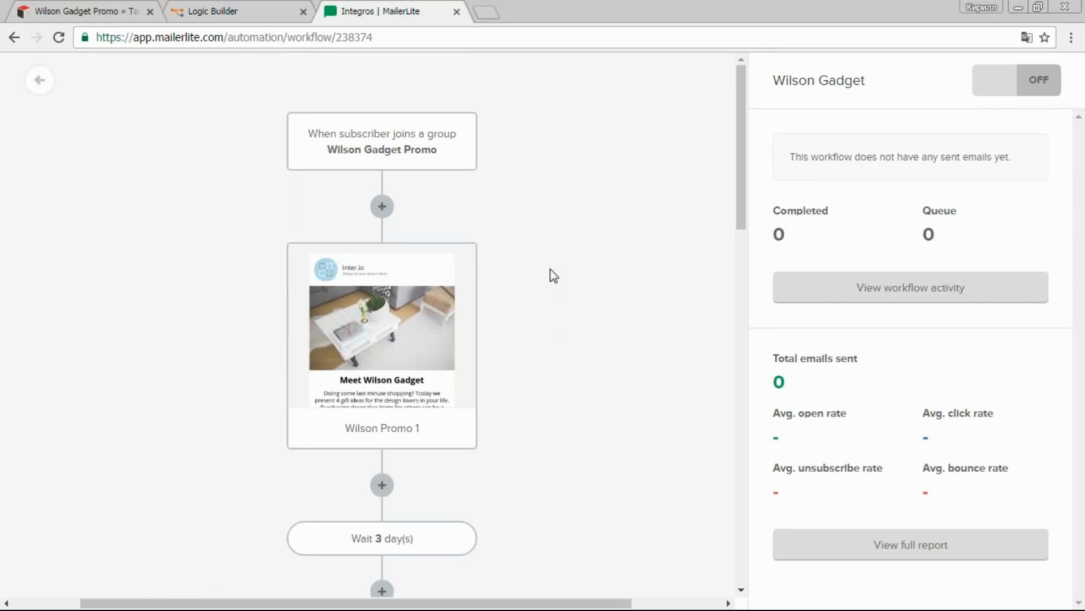
pyautogui.moveTo(549, 198)
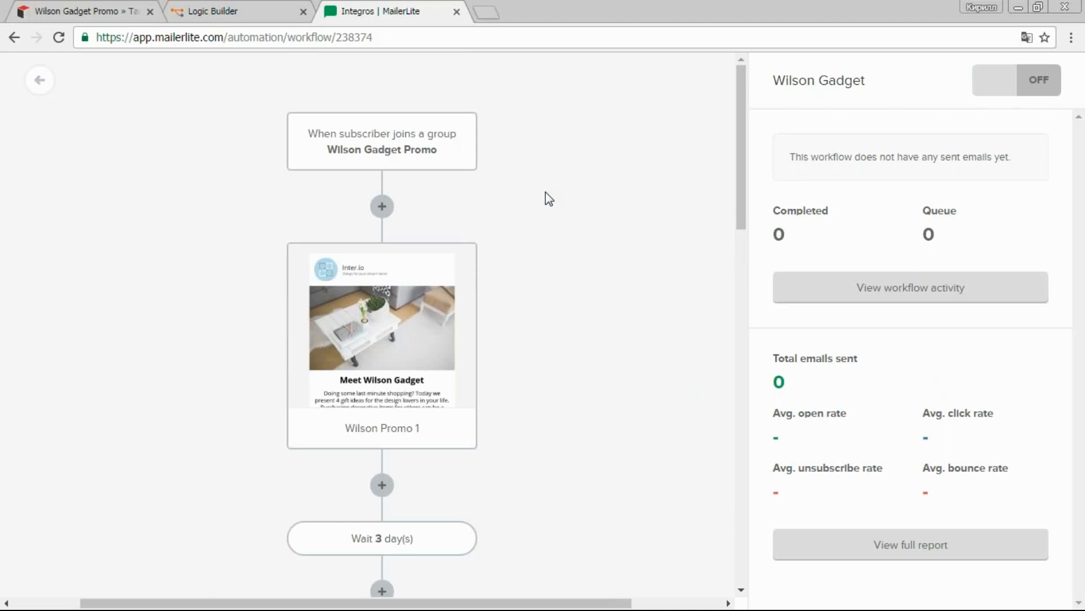
pyautogui.moveTo(538, 210)
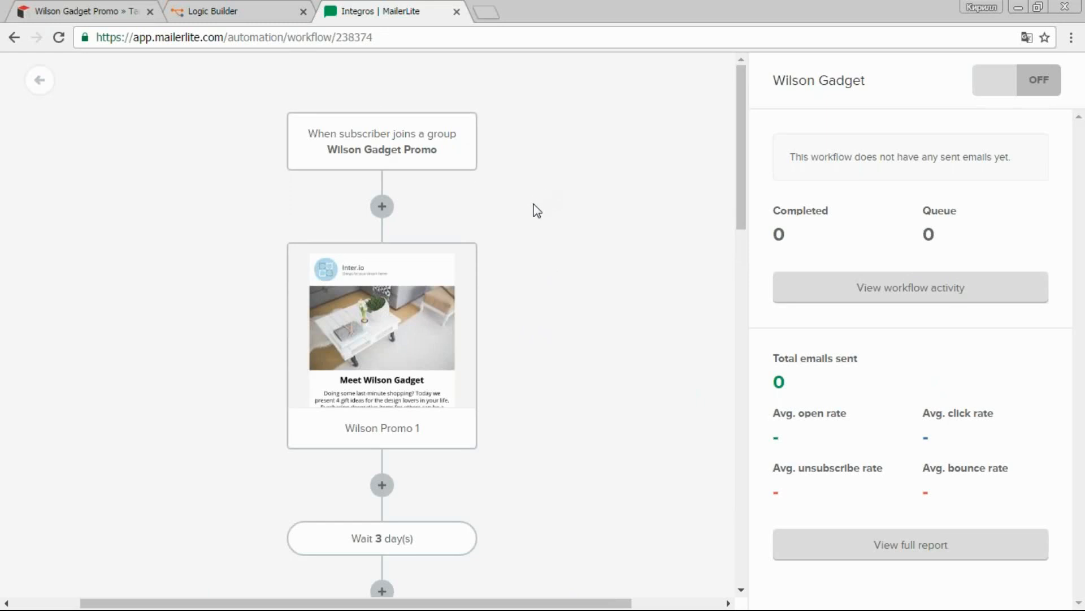
pyautogui.moveTo(526, 220)
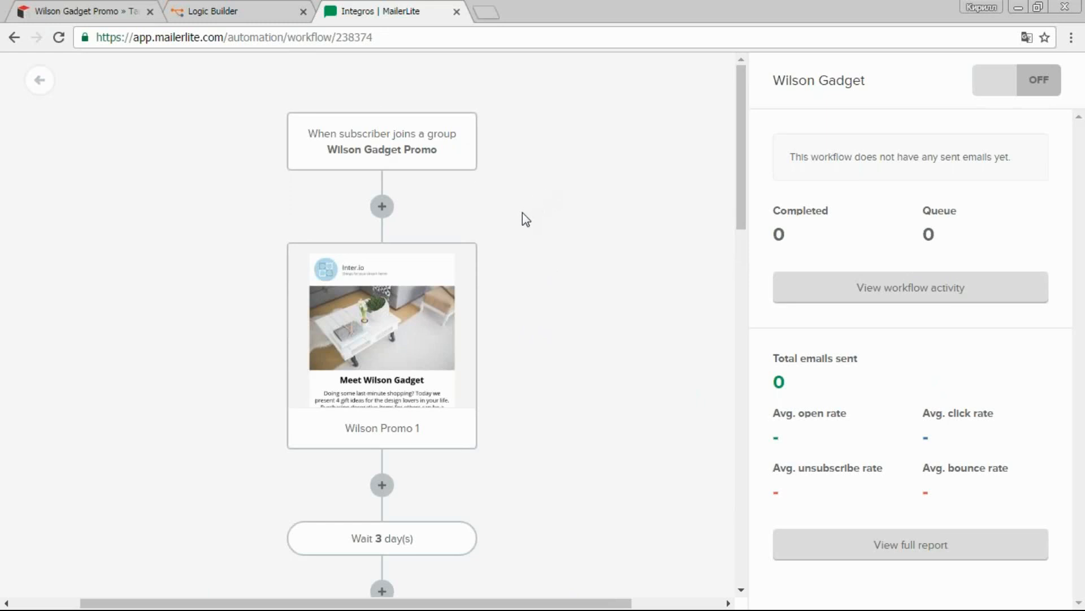
pyautogui.moveTo(519, 271)
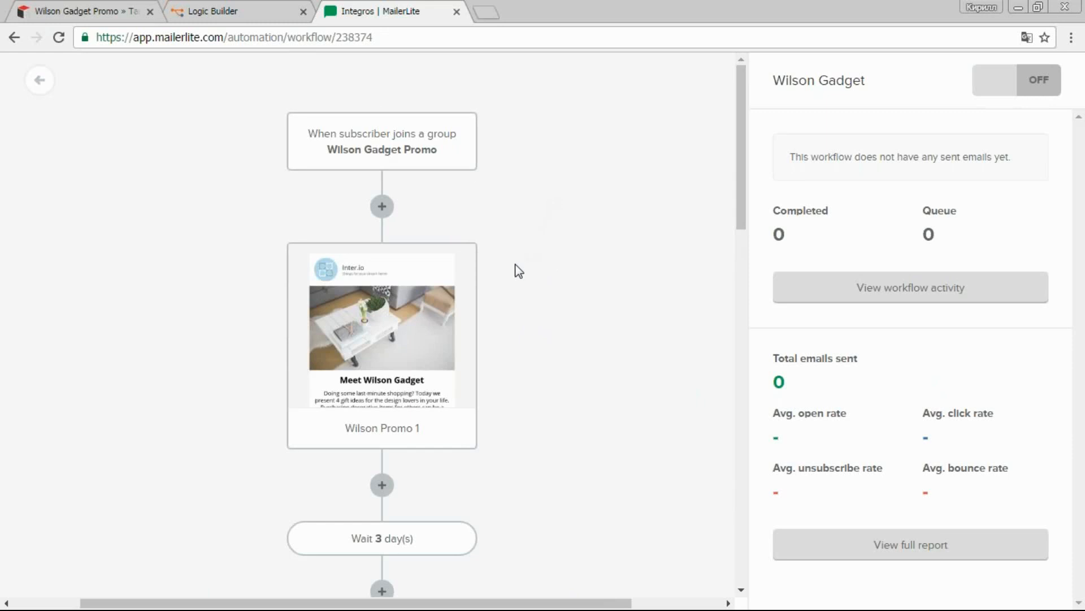
pyautogui.scroll(-3)
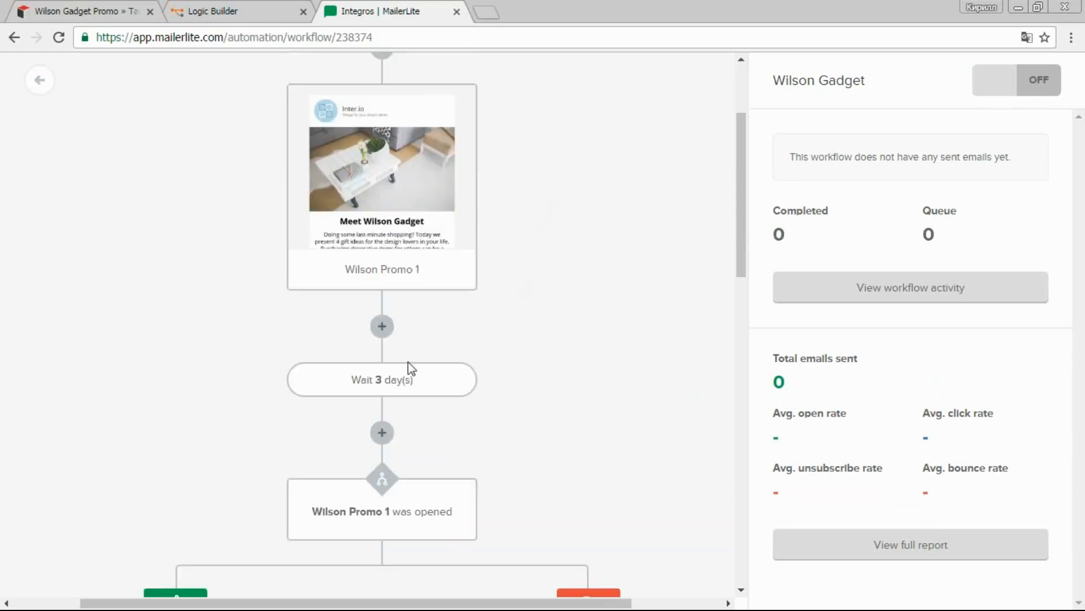
pyautogui.moveTo(410, 395)
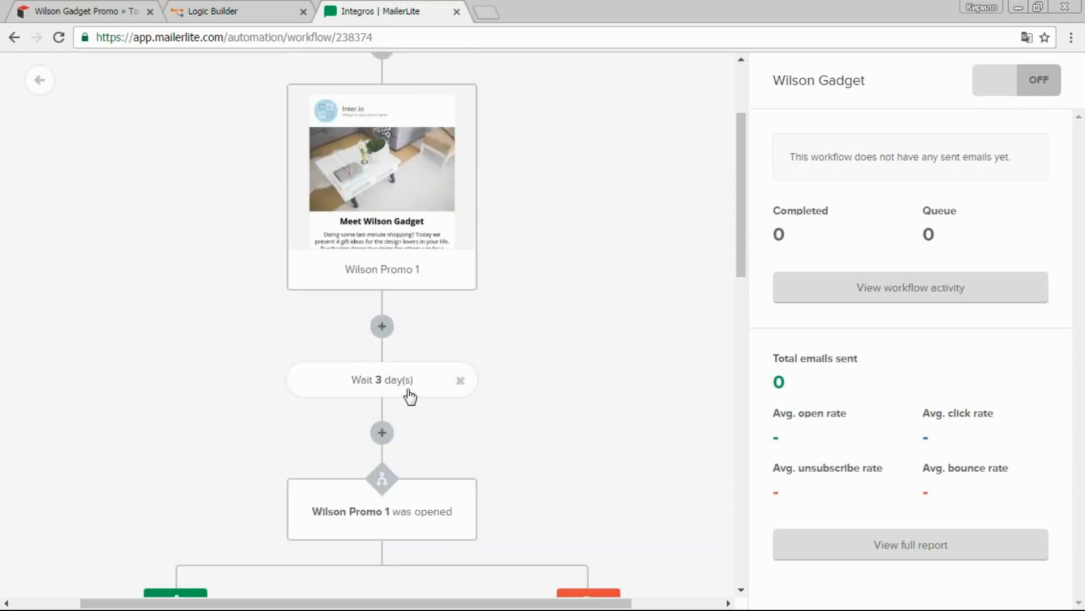
pyautogui.scroll(-3)
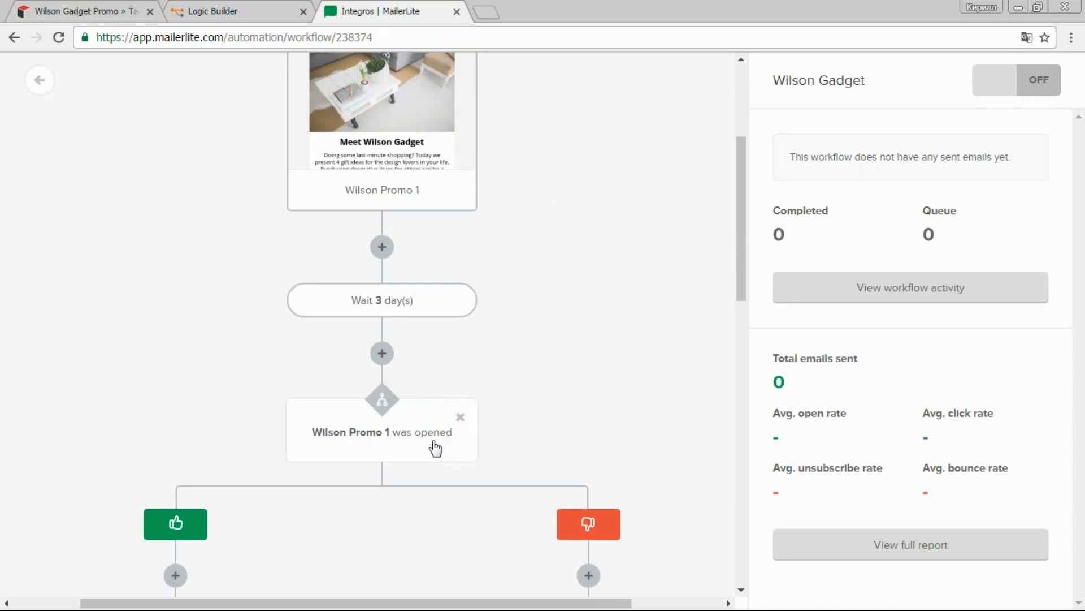
pyautogui.scroll(-3)
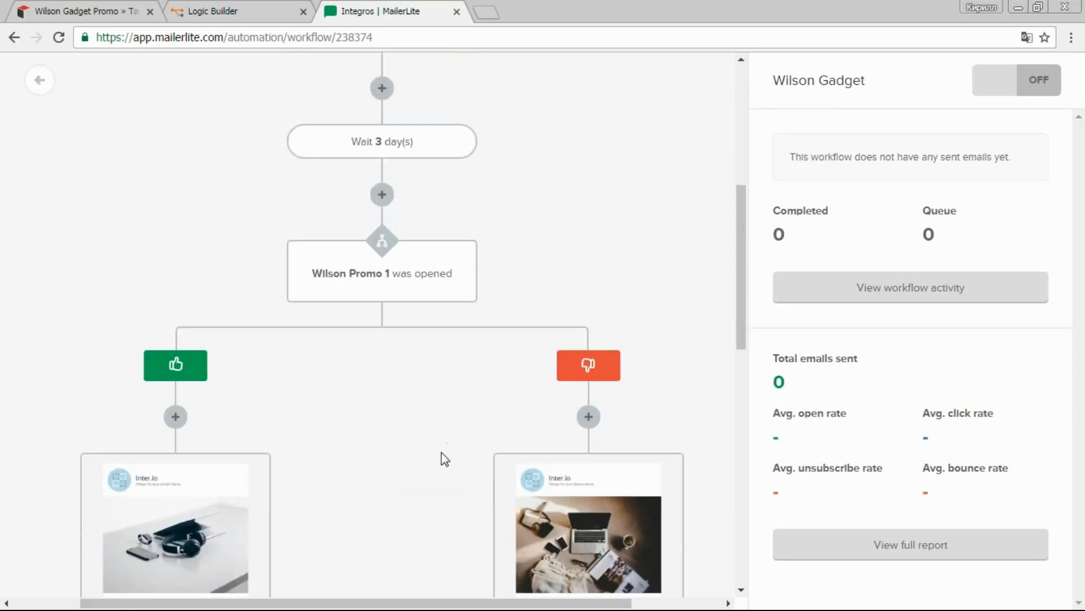
pyautogui.moveTo(400, 503)
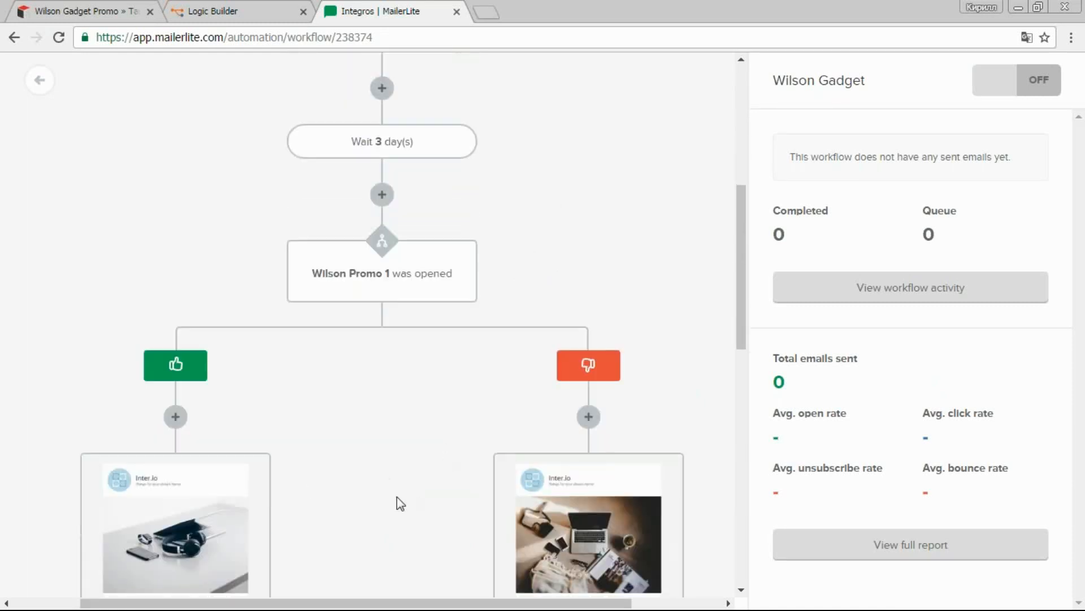
pyautogui.moveTo(405, 468)
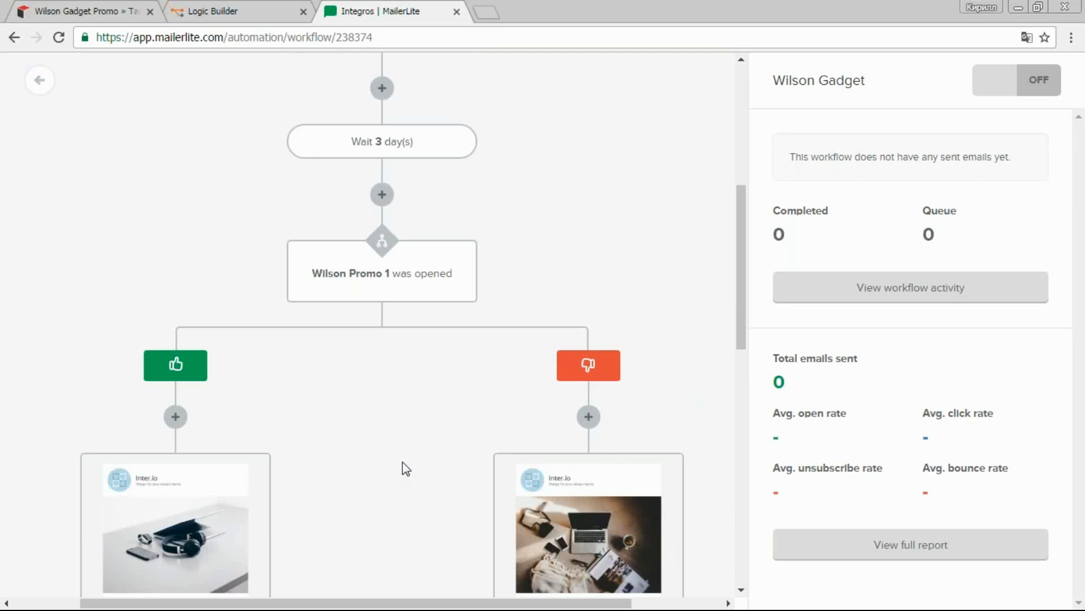
pyautogui.scroll(-3)
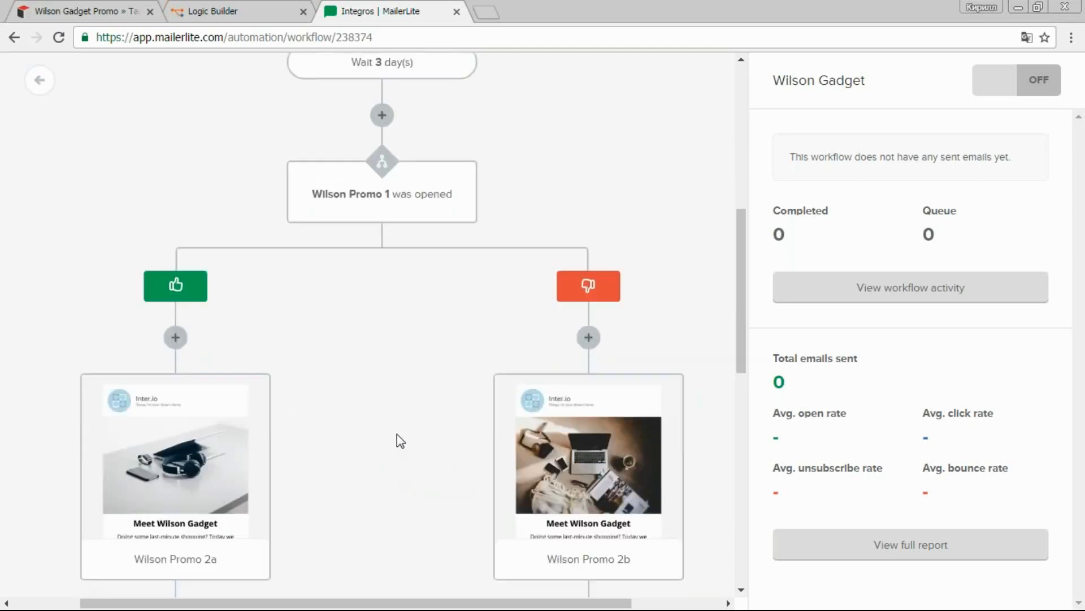
pyautogui.scroll(-3)
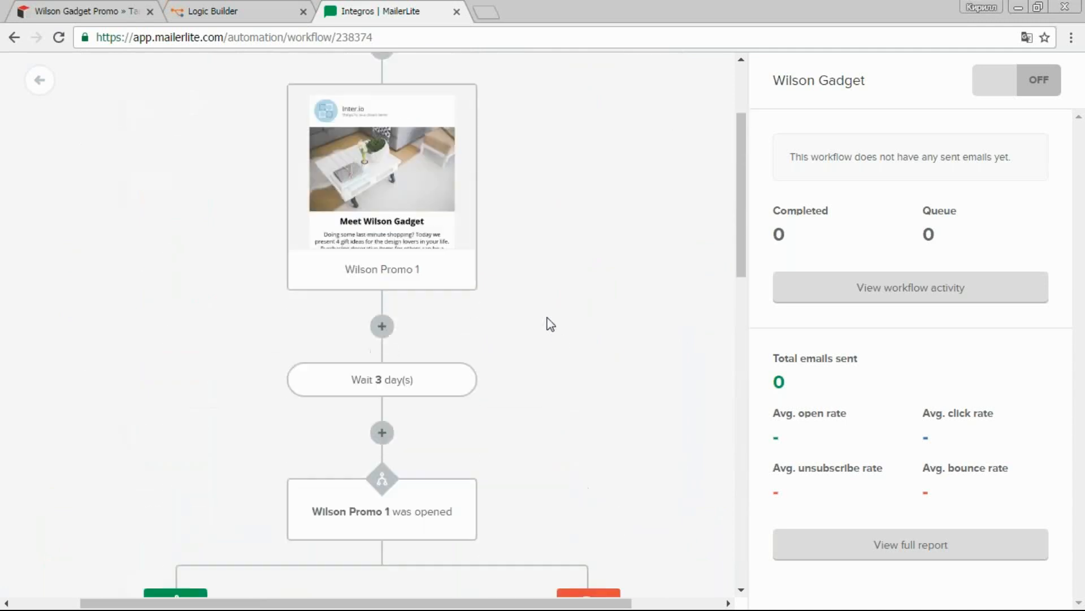
pyautogui.moveTo(585, 260)
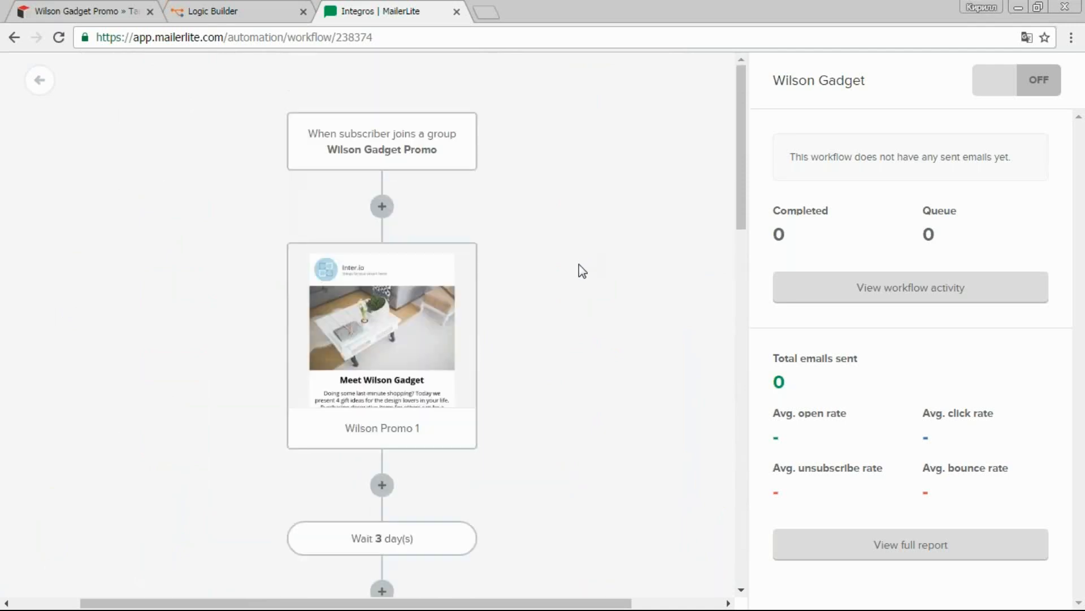
pyautogui.moveTo(581, 292)
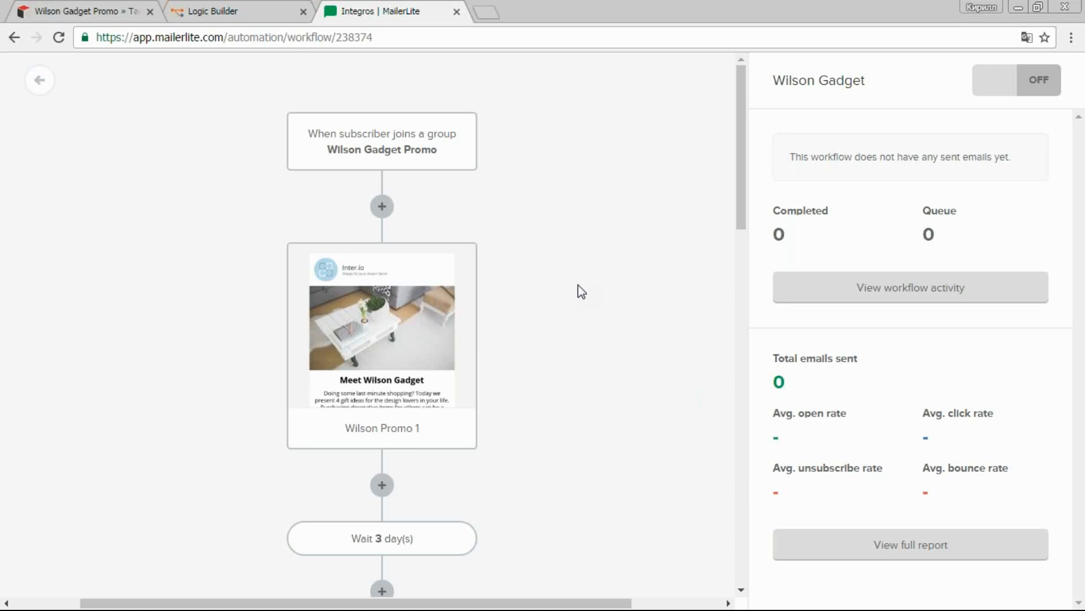
pyautogui.click(76, 11)
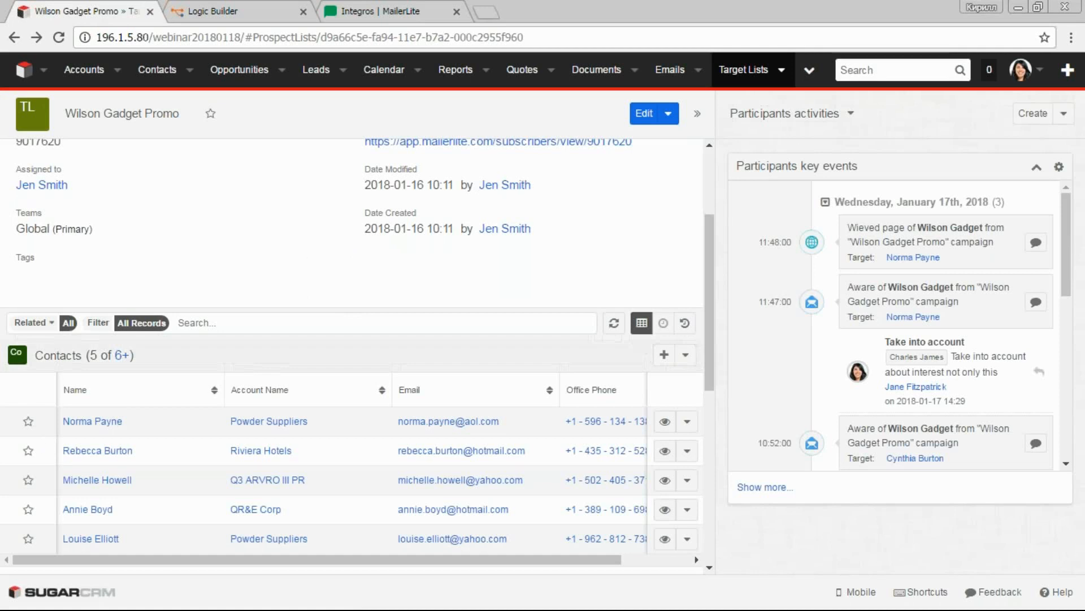
pyautogui.write('Norma')
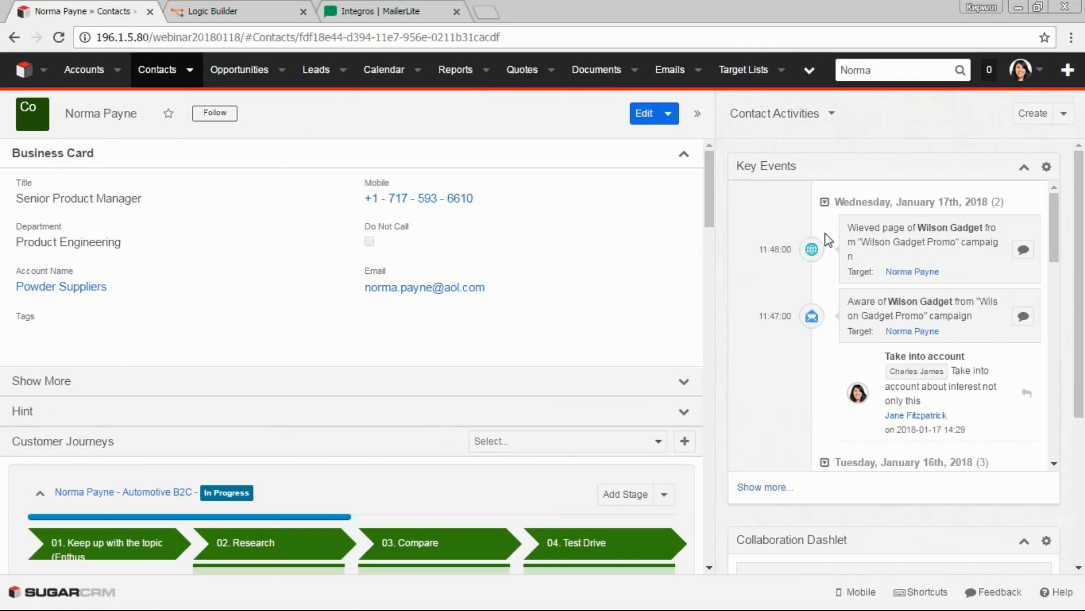
pyautogui.moveTo(802, 220)
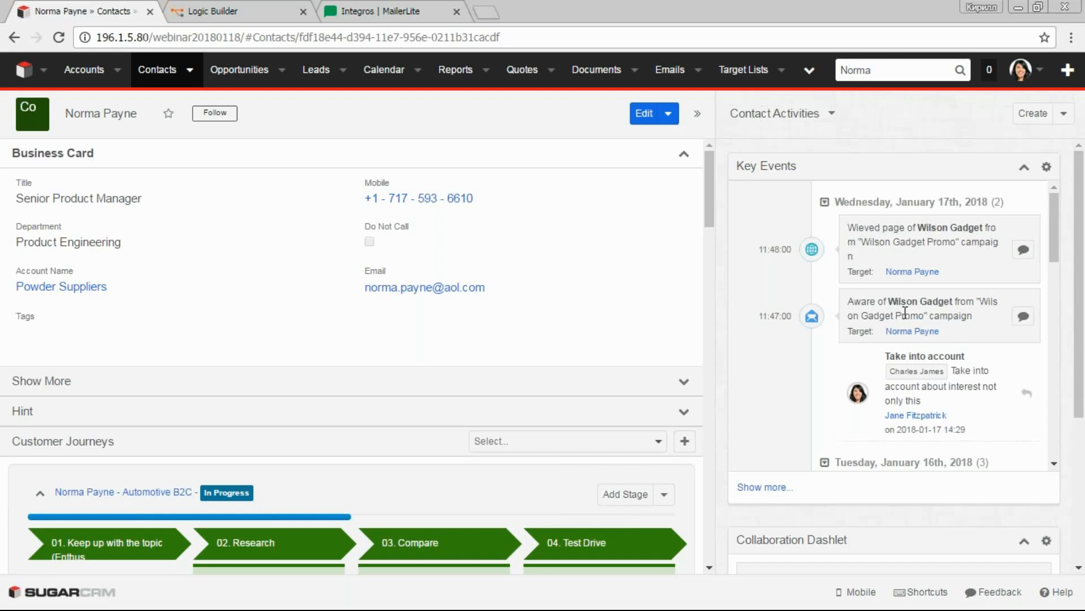
pyautogui.scroll(-3)
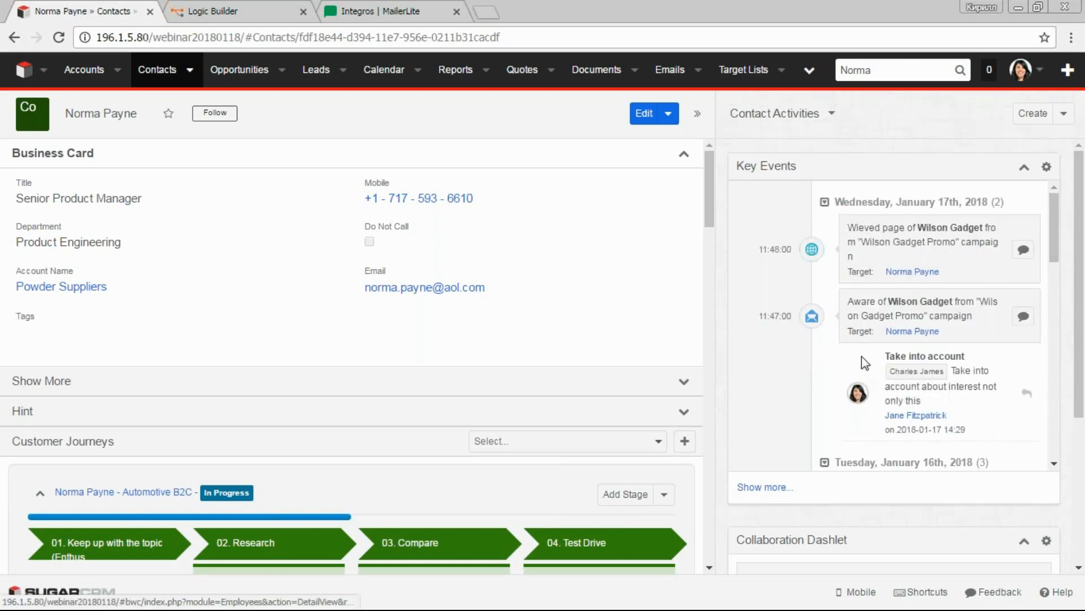
pyautogui.moveTo(778, 383)
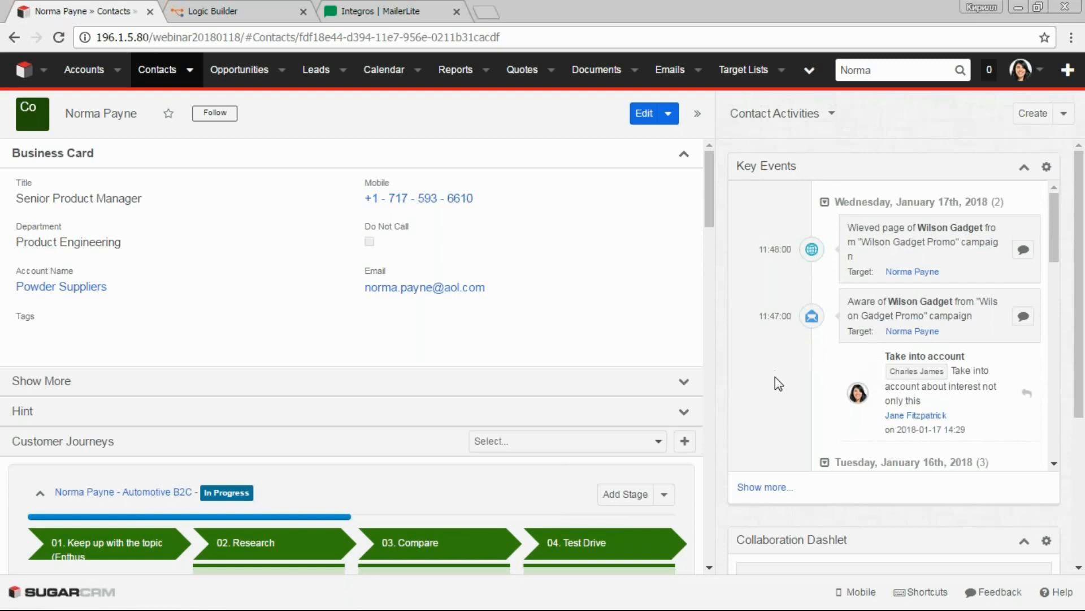
pyautogui.moveTo(784, 395)
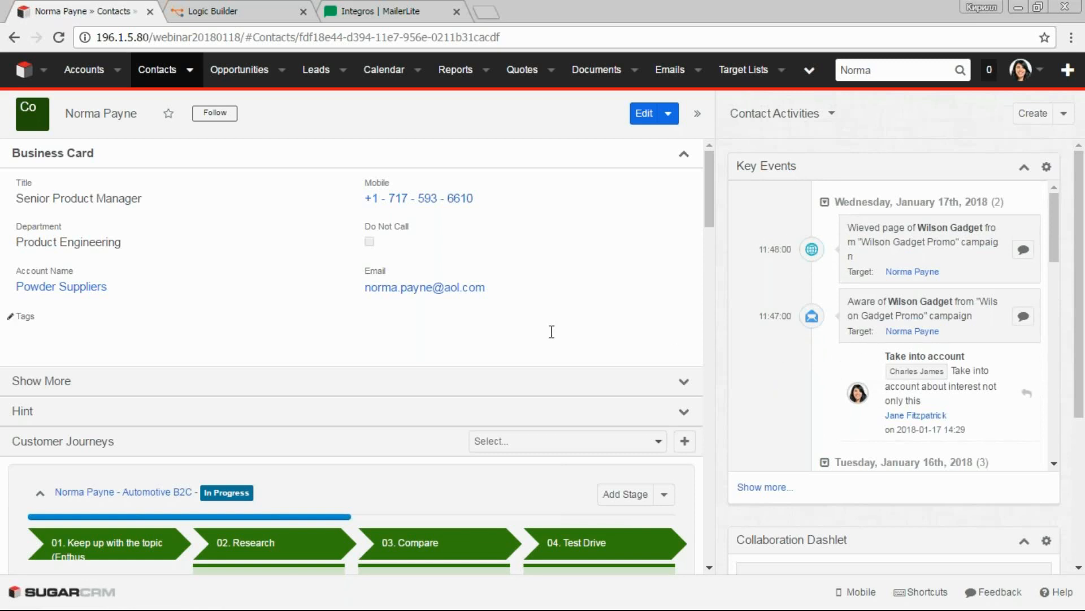
pyautogui.scroll(-3)
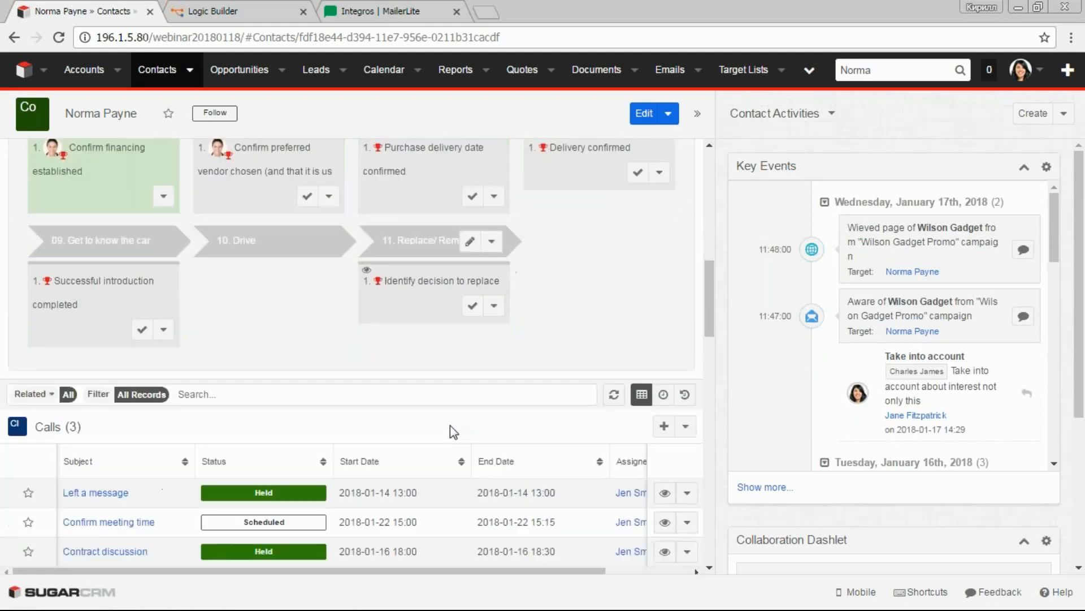
pyautogui.scroll(-3)
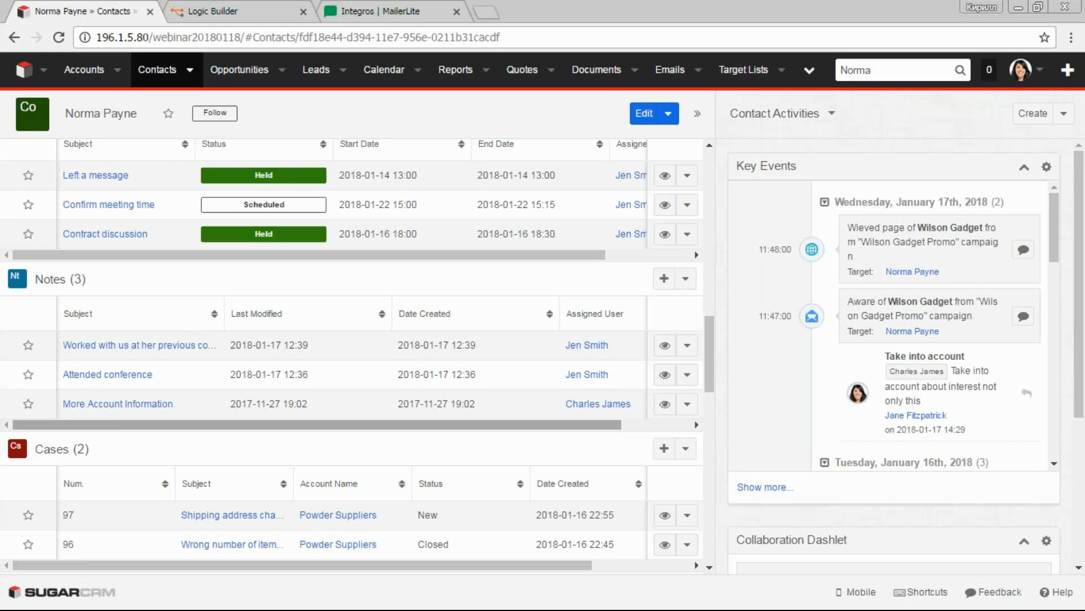
pyautogui.moveTo(972, 171)
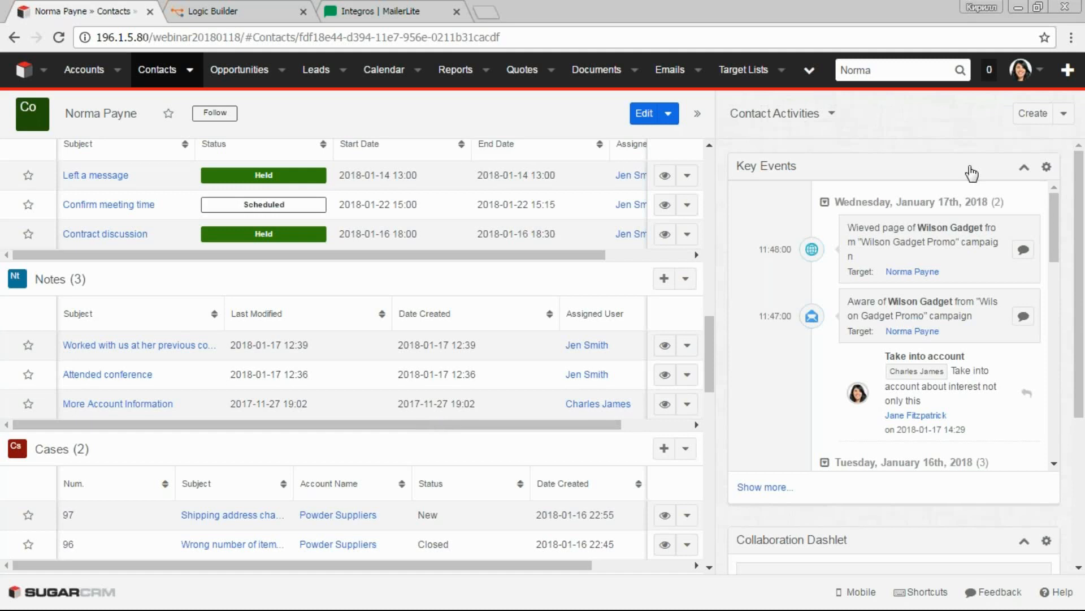
pyautogui.moveTo(1068, 69)
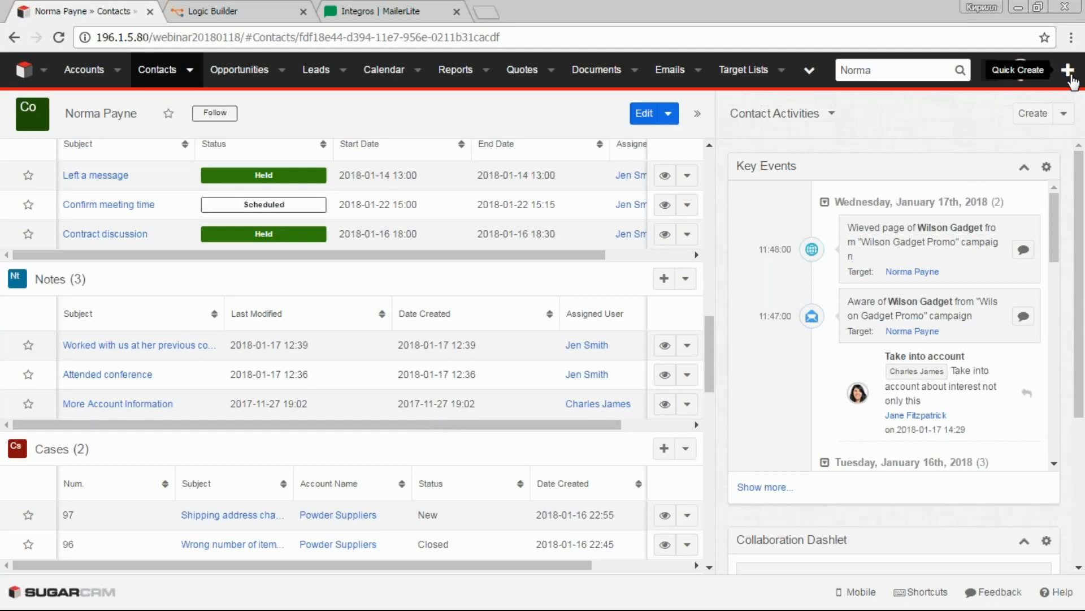
pyautogui.click(1067, 71)
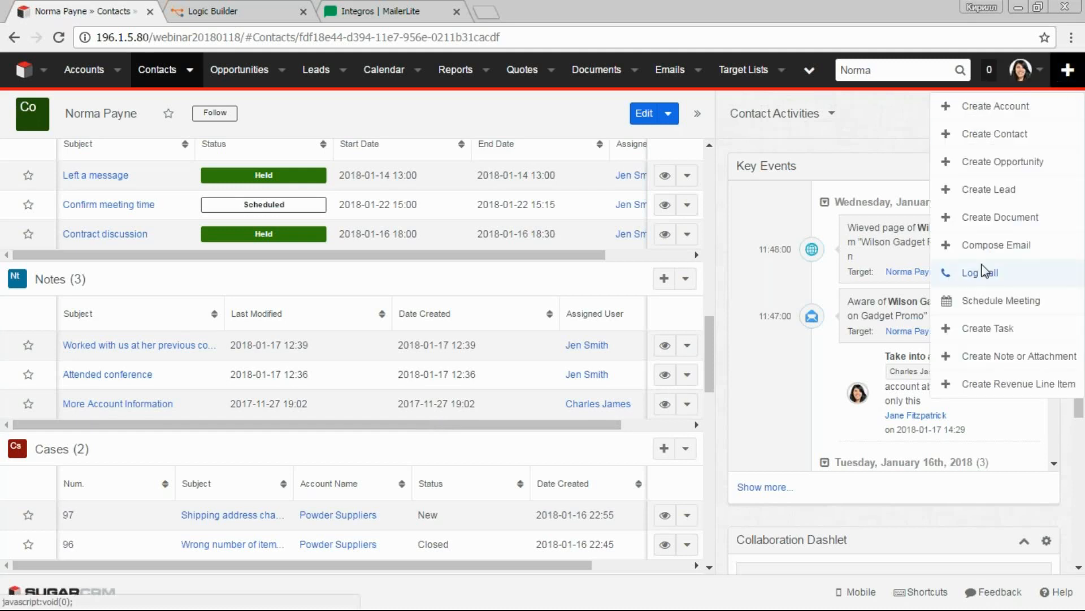
pyautogui.click(980, 272)
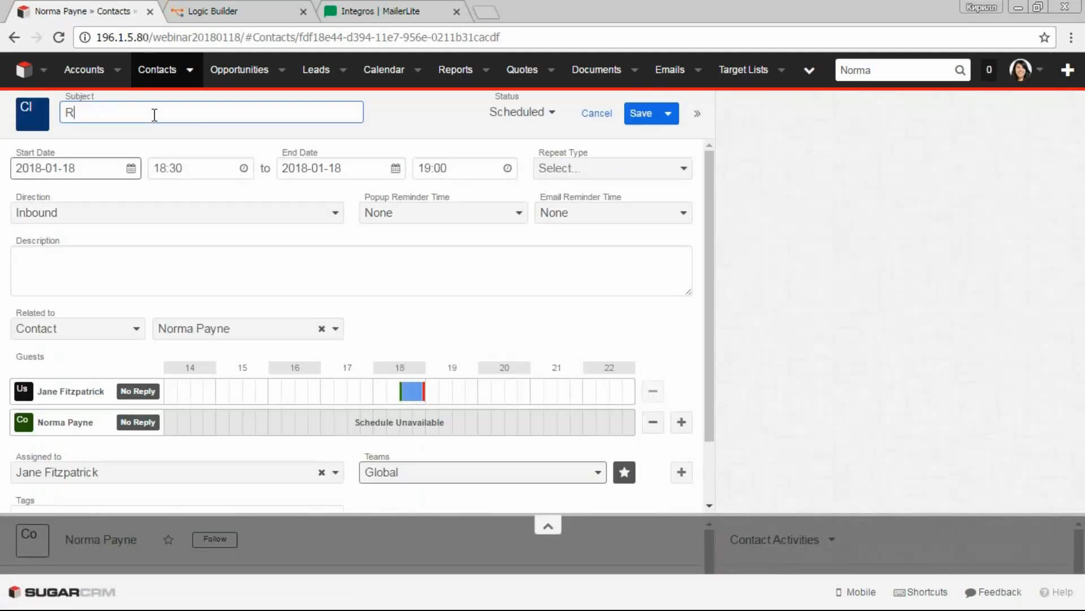
pyautogui.write('efuse')
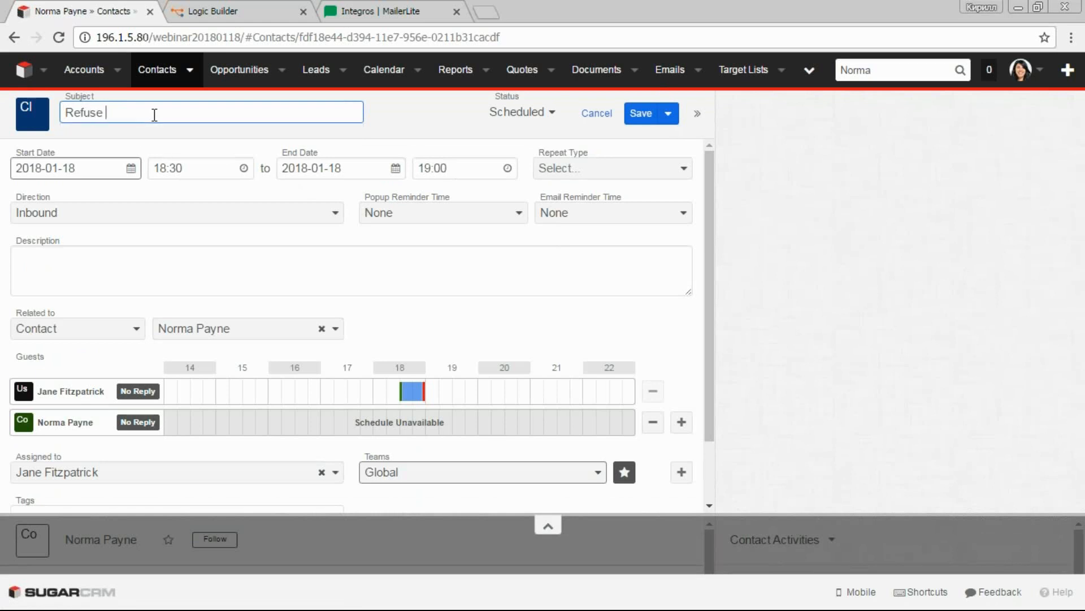
pyautogui.write('Wilson Gadget Promo')
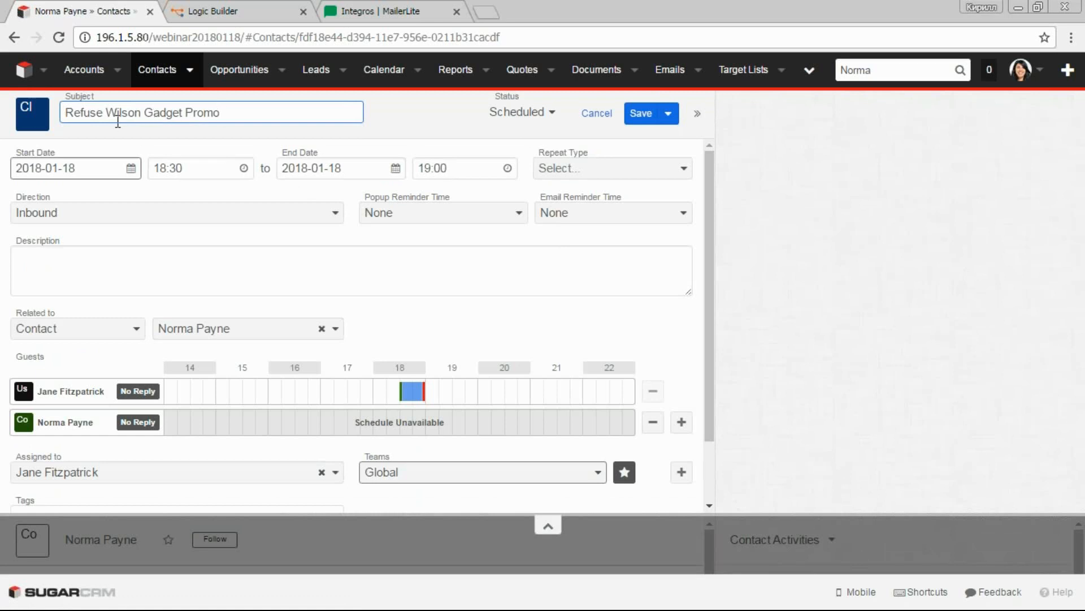
pyautogui.click(521, 111)
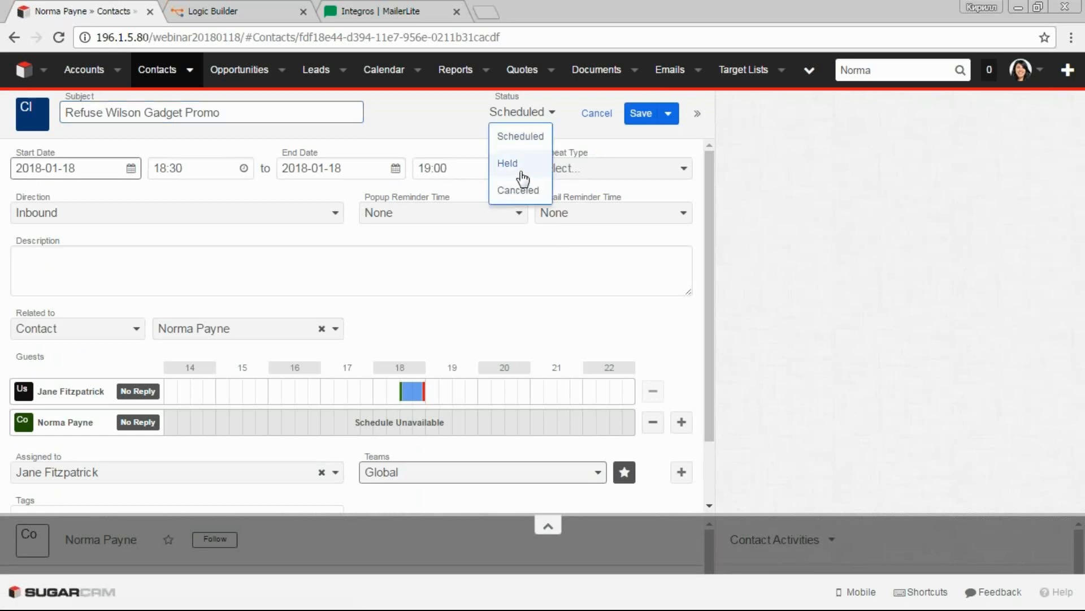
pyautogui.click(508, 163)
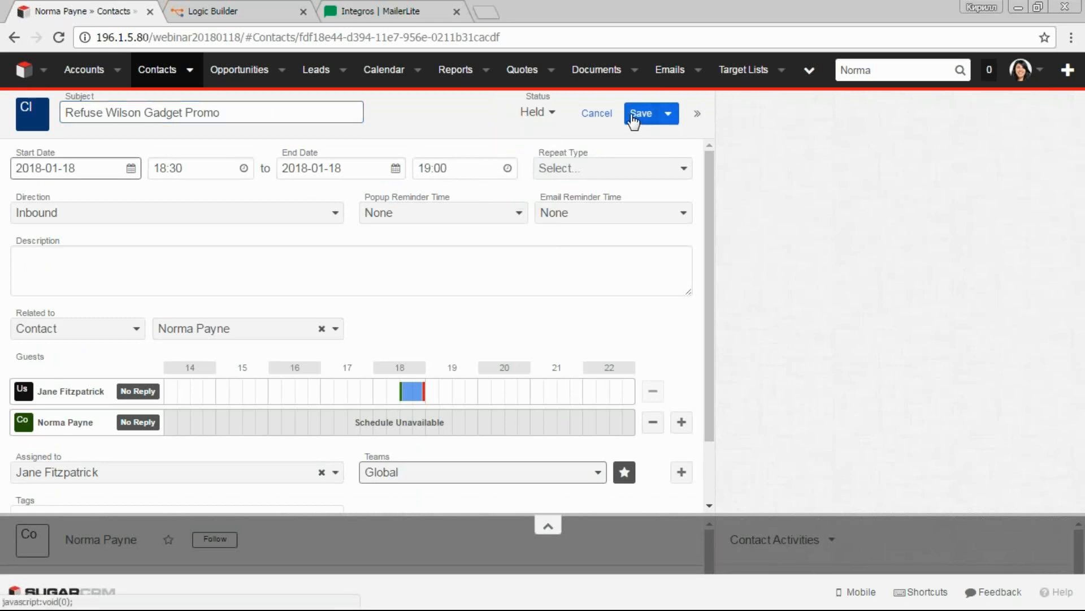
pyautogui.click(640, 113)
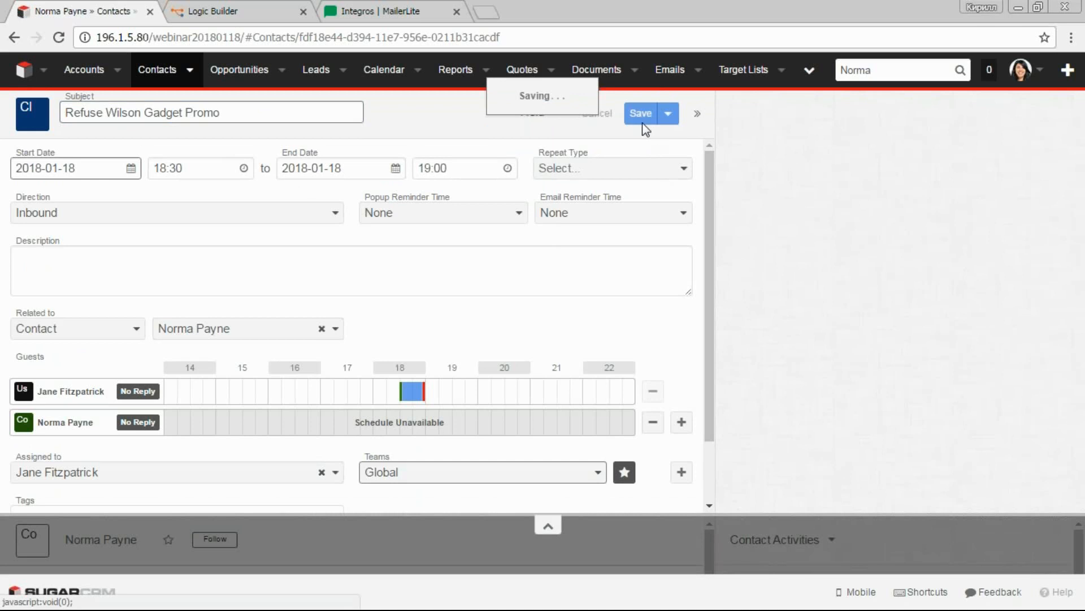
pyautogui.click(639, 114)
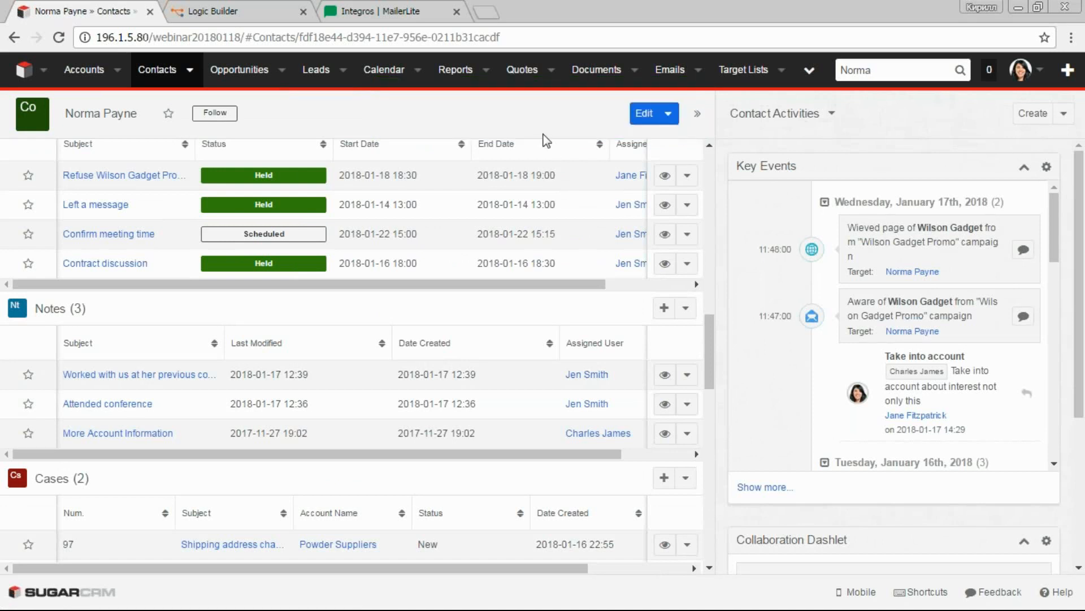
pyautogui.moveTo(940, 95)
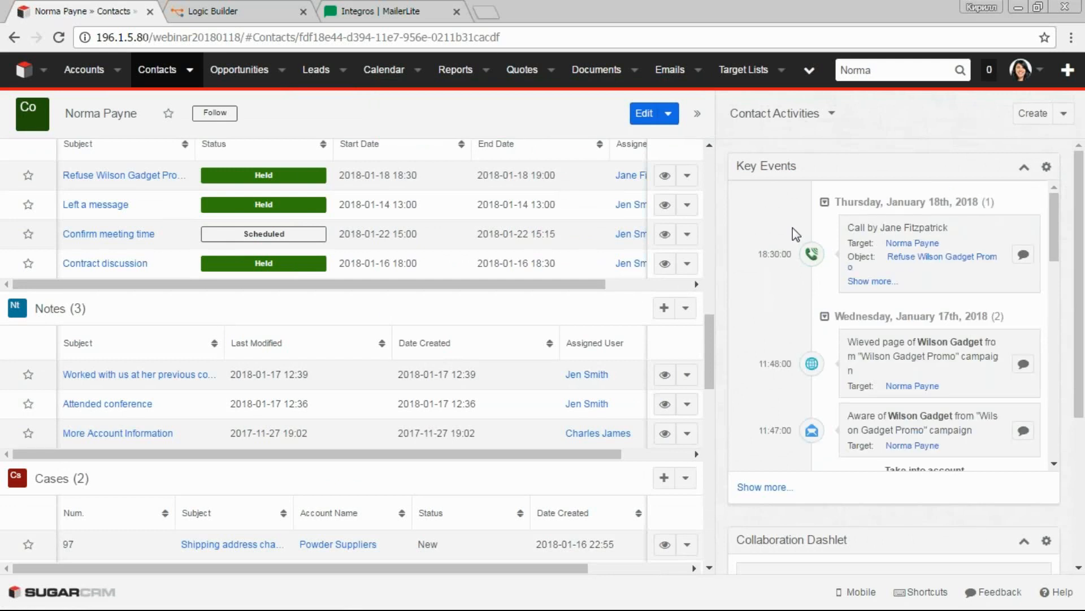
pyautogui.moveTo(811, 254)
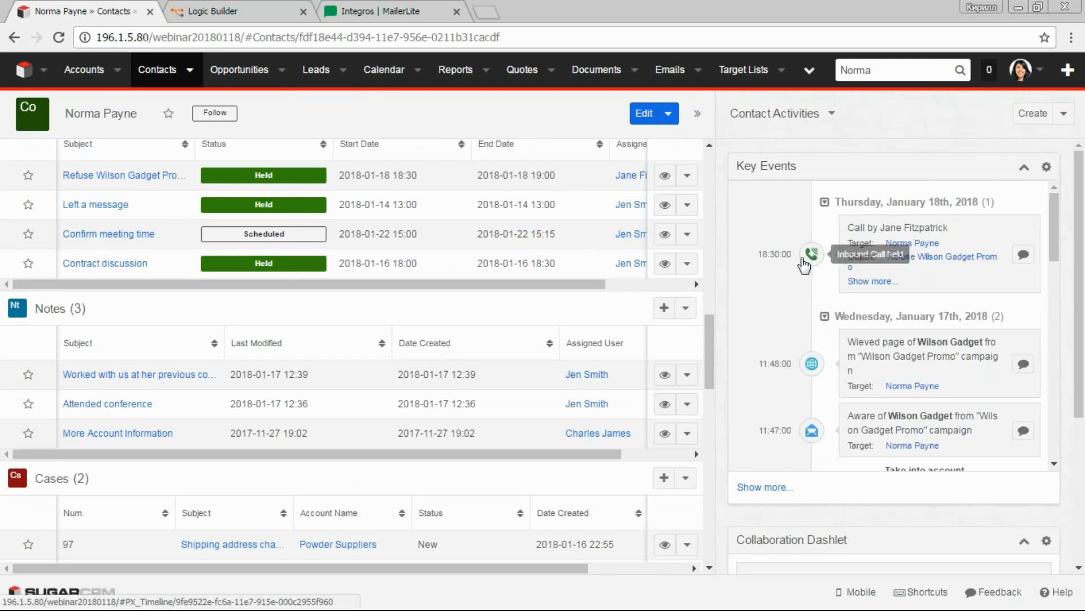
pyautogui.moveTo(796, 284)
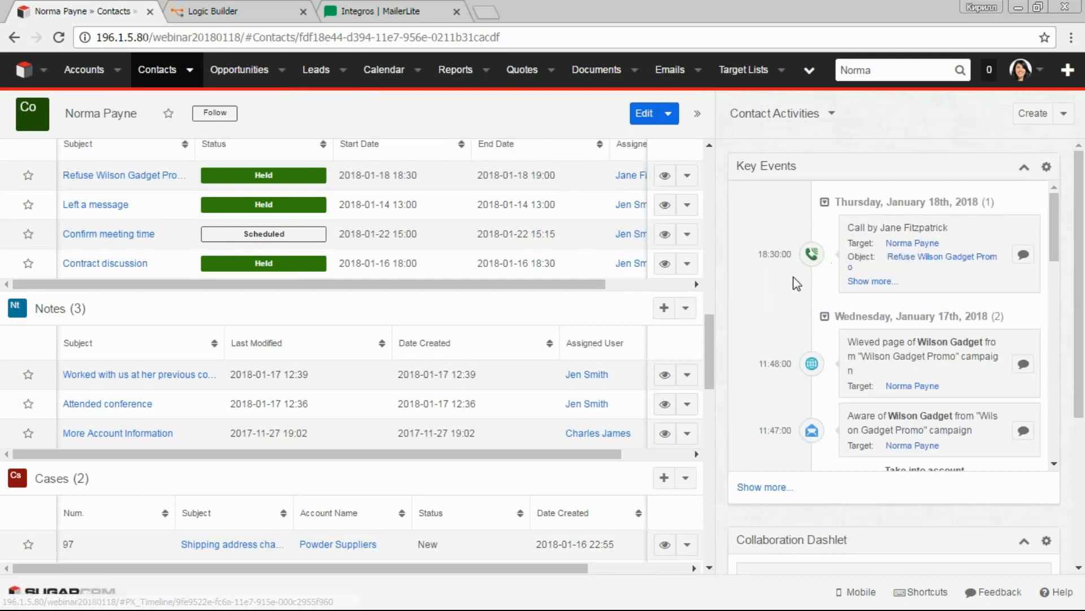
pyautogui.moveTo(813, 253)
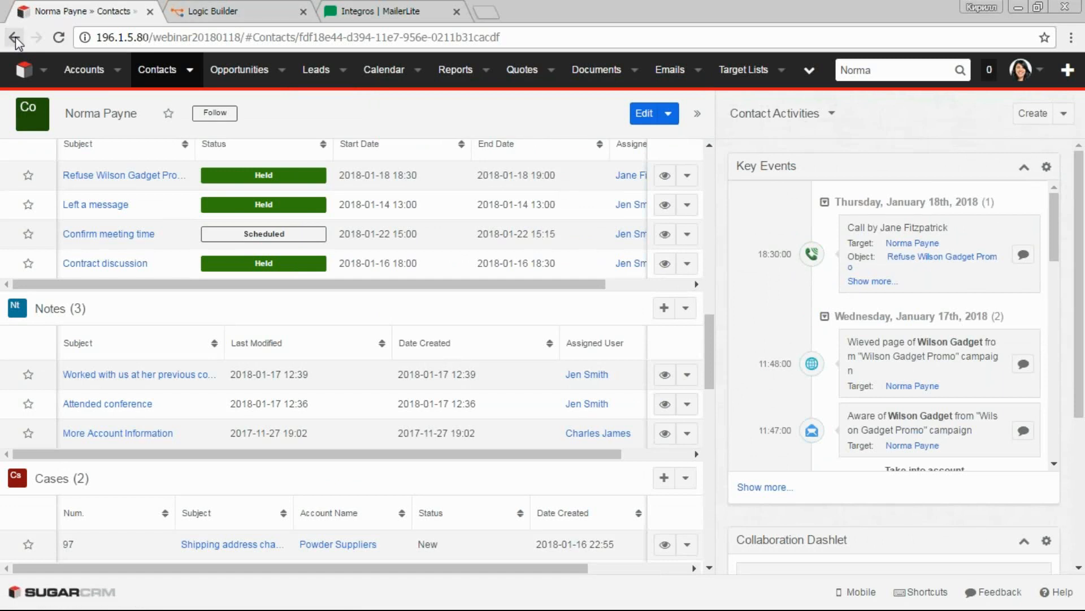
# Go back to the Wilson Gadget Promo target list to check its contacts.
pyautogui.click(15, 37)
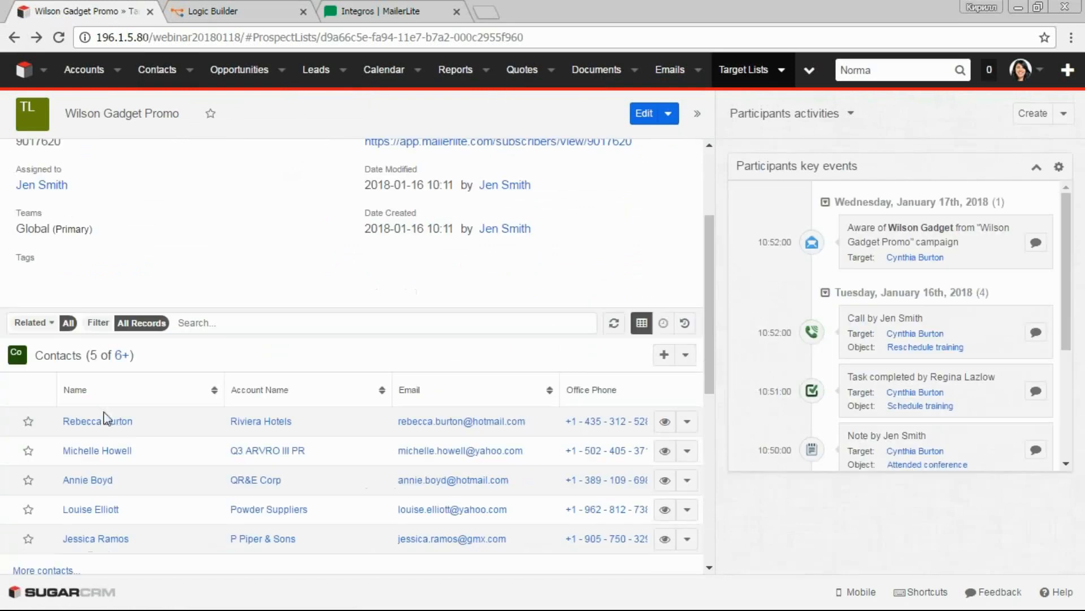
pyautogui.moveTo(167, 435)
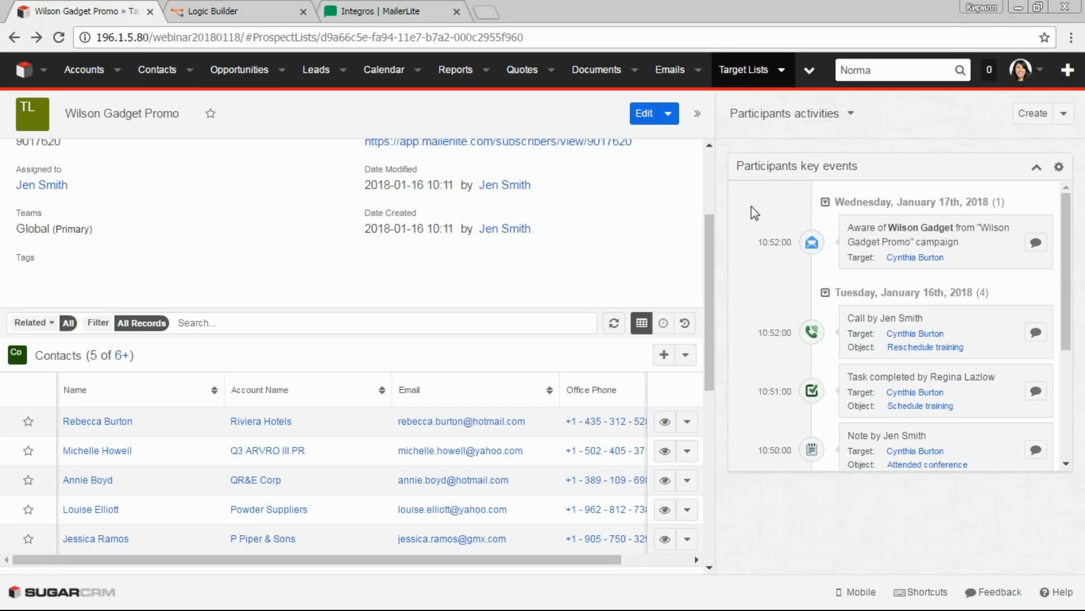
pyautogui.moveTo(850, 363)
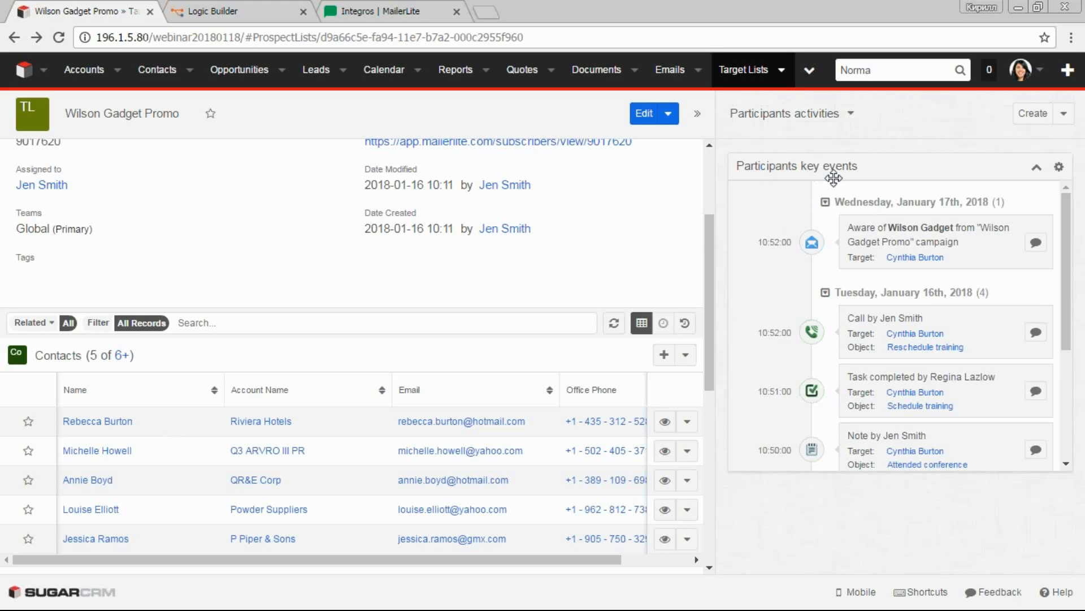
pyautogui.moveTo(783, 176)
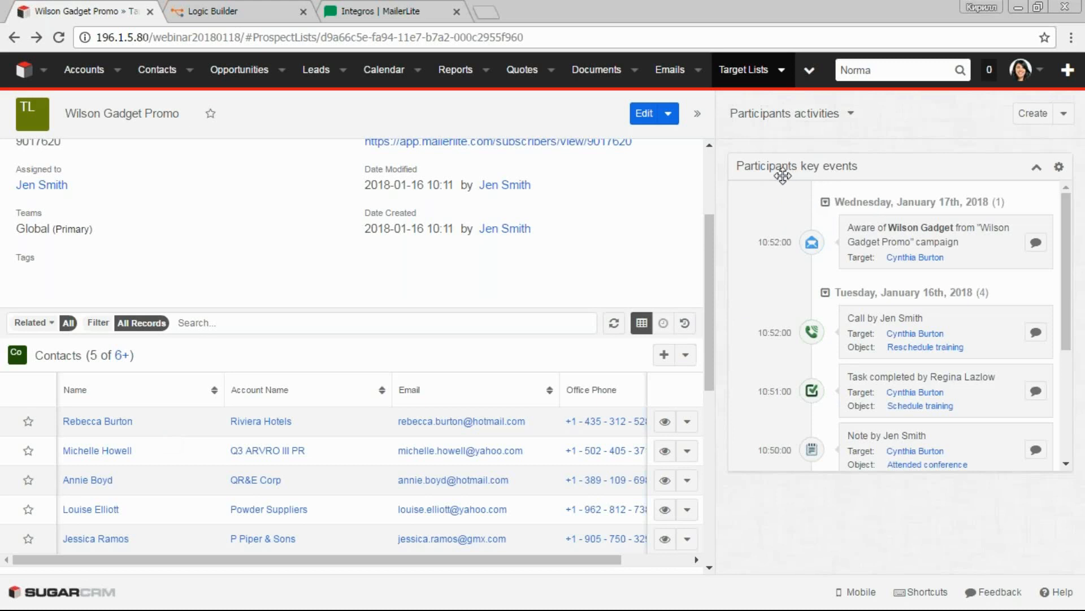
pyautogui.moveTo(781, 175)
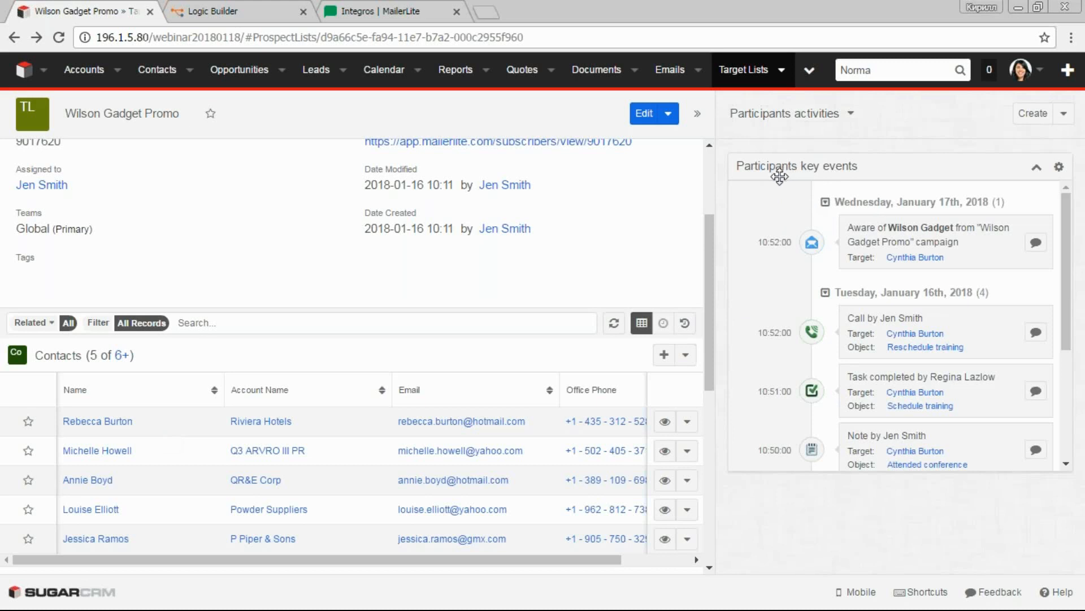
pyautogui.moveTo(706, 216)
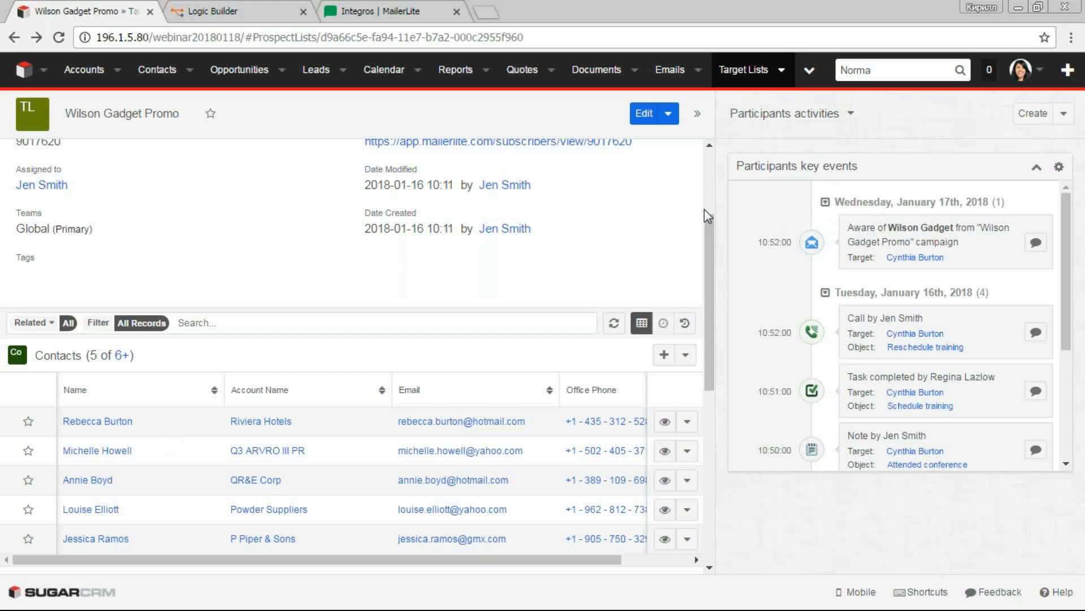